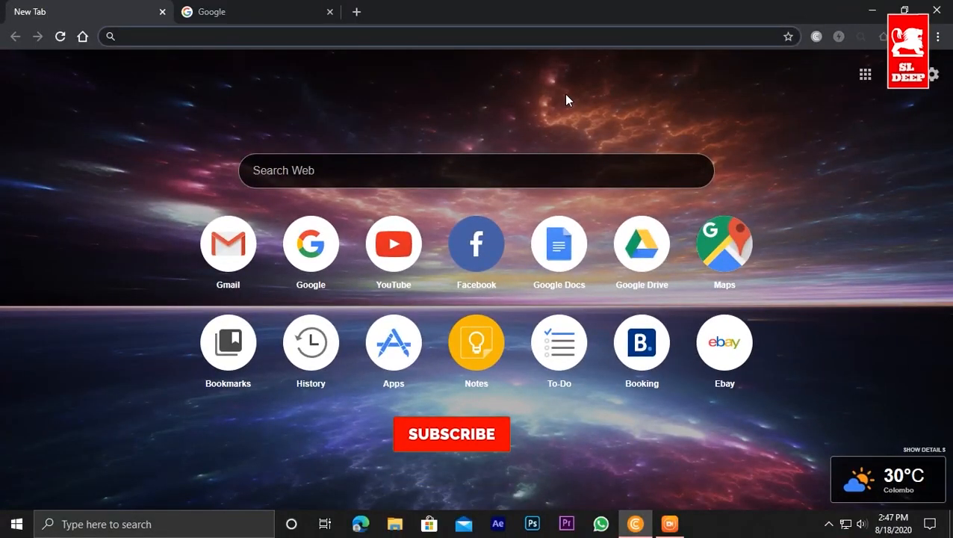
Show the PayPal summary screenshot with arrows for confirming mobile phone and email.
left_click(451, 433)
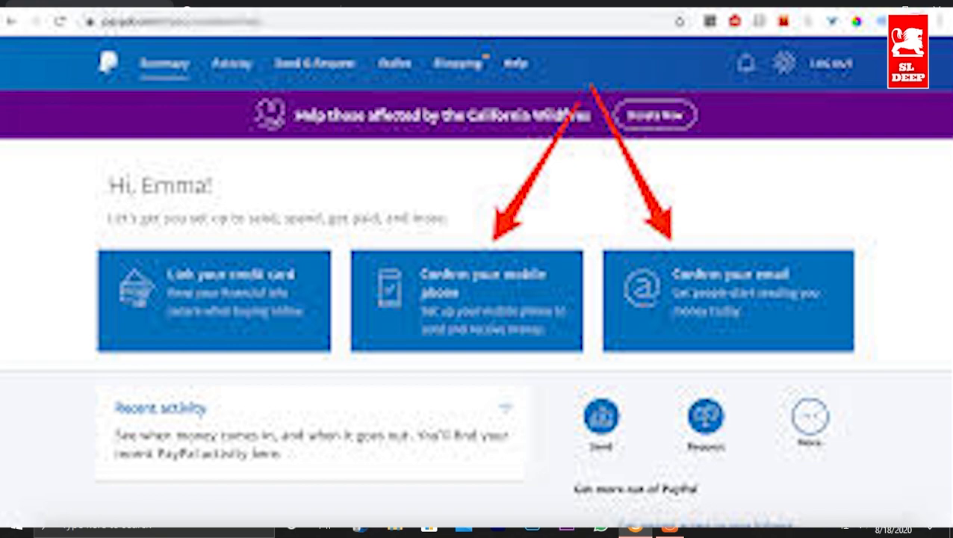
Play the SL DEEP channel's How To Make Money video from its Videos list.
left_click(418, 11)
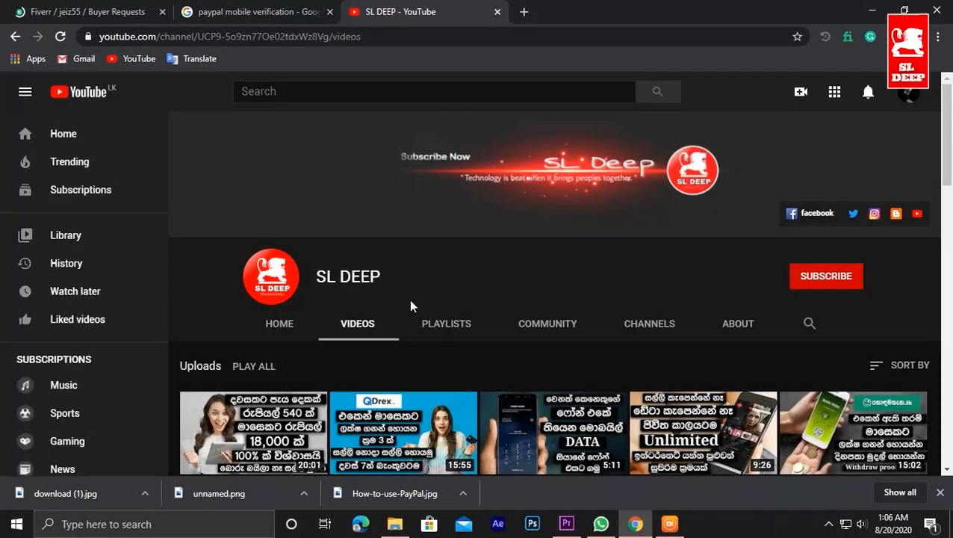
scroll("down", 3)
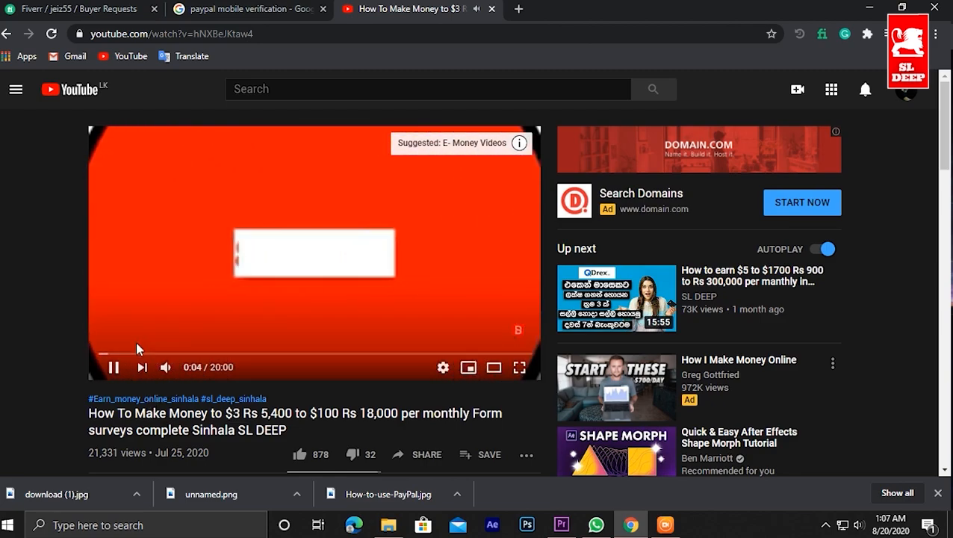
left_click(135, 353)
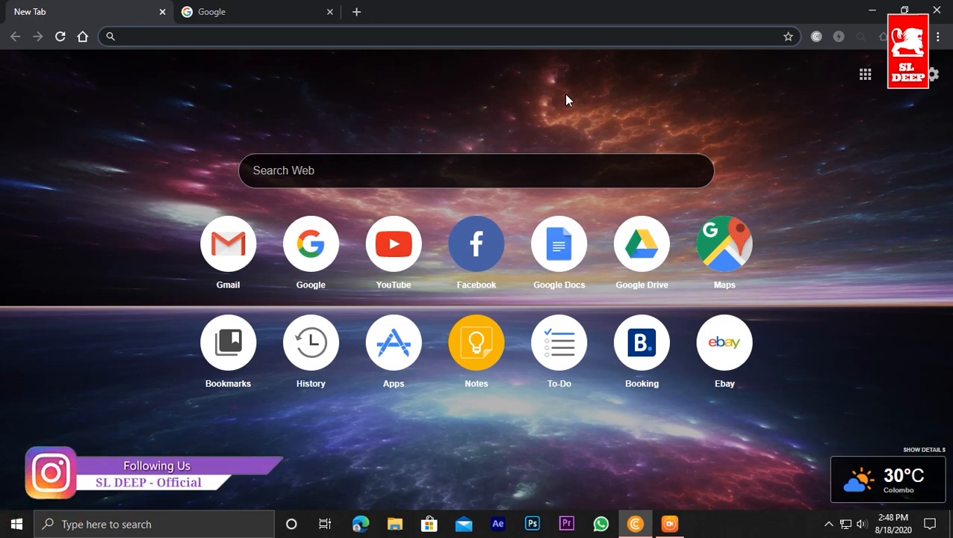
Switch to the tab showing the Google homepage with an empty search box.
left_click(299, 36)
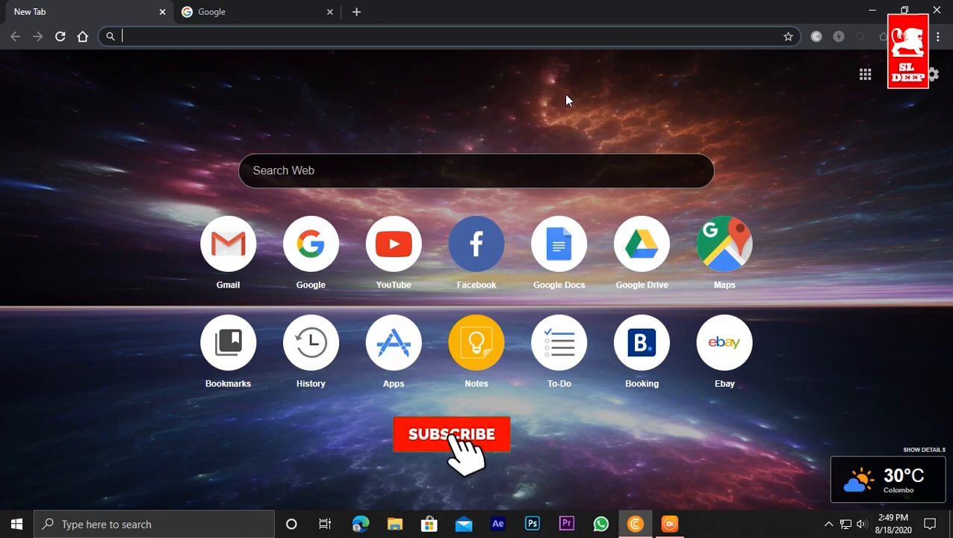
left_click(451, 434)
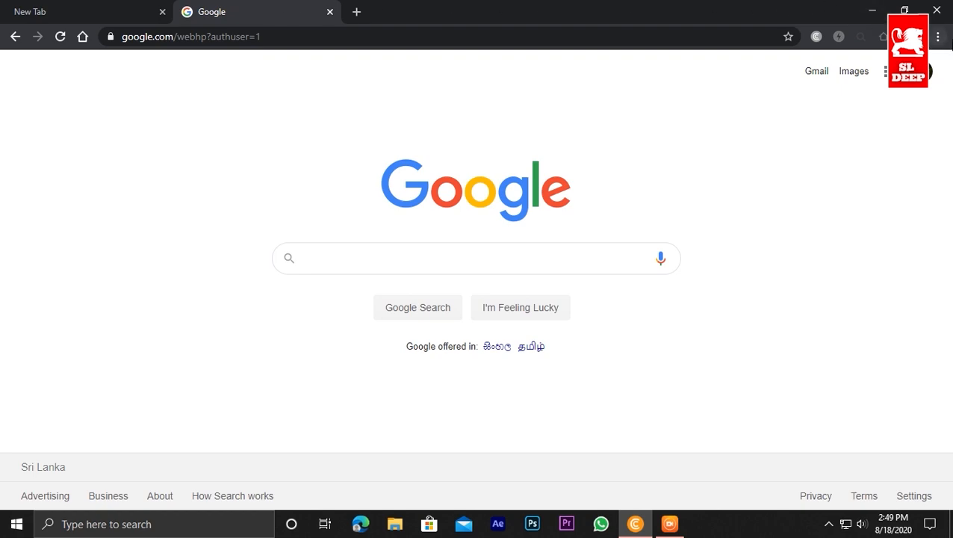
Start a new incognito window and go to paypal.com from the address bar.
left_click(939, 36)
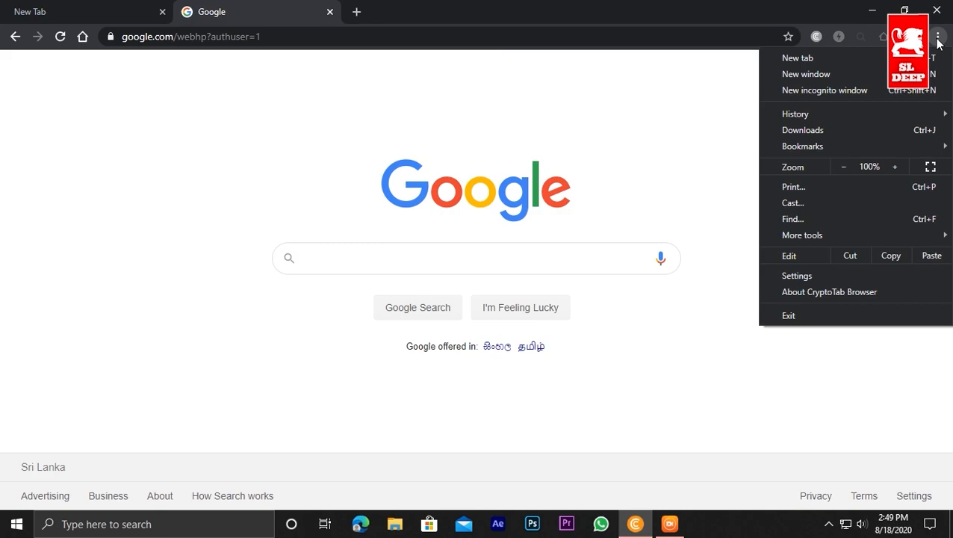
mouse_move(825, 90)
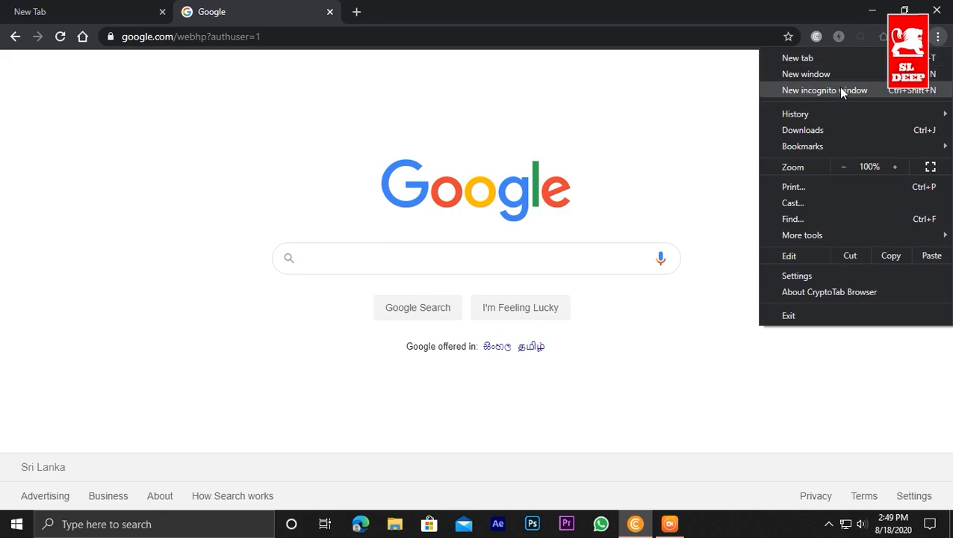
left_click(825, 90)
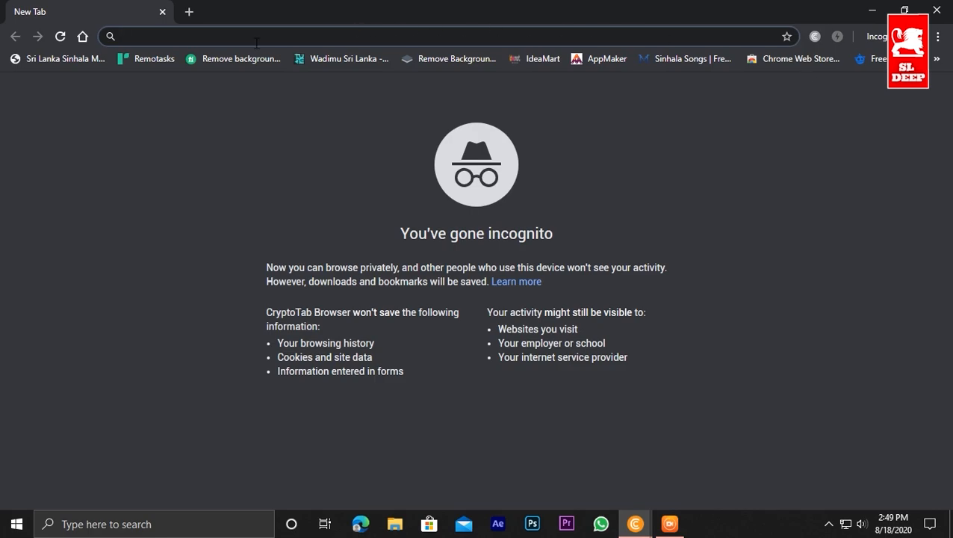
mouse_move(212, 37)
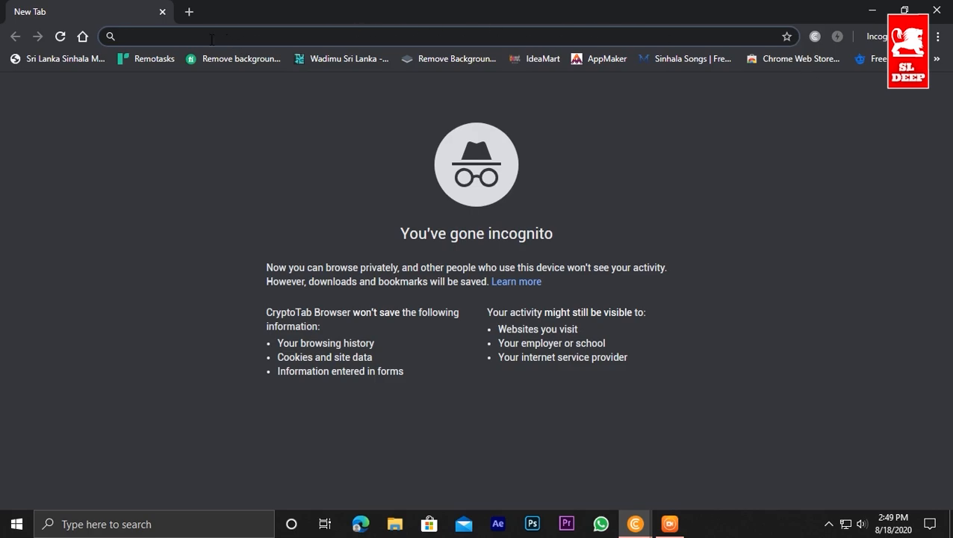
type("paypal.com")
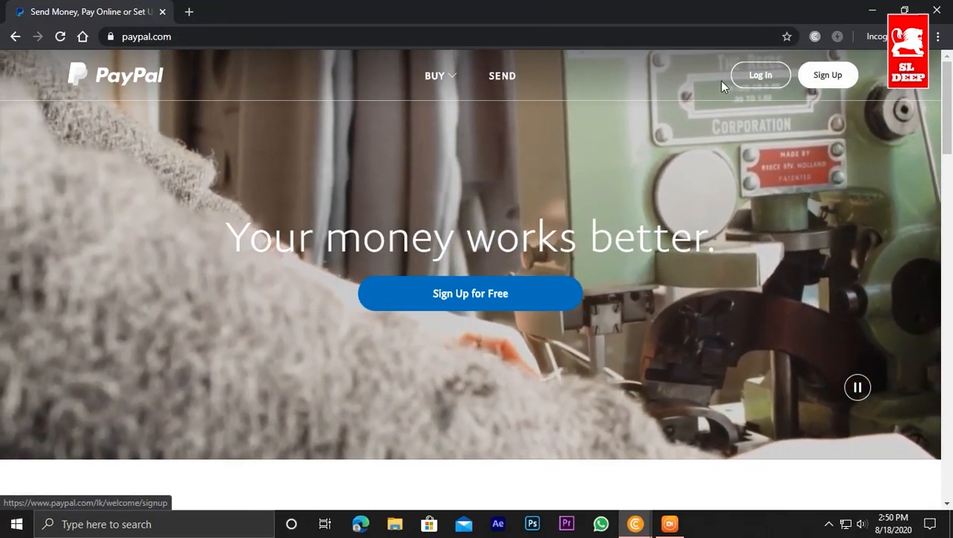
Log in to PayPal with the account email and password to reach the business type page.
left_click(761, 75)
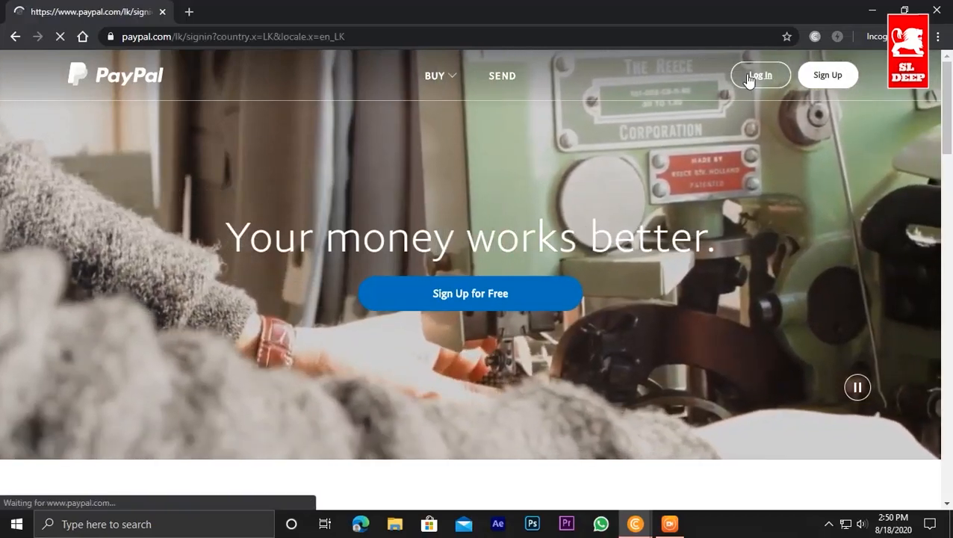
left_click(759, 75)
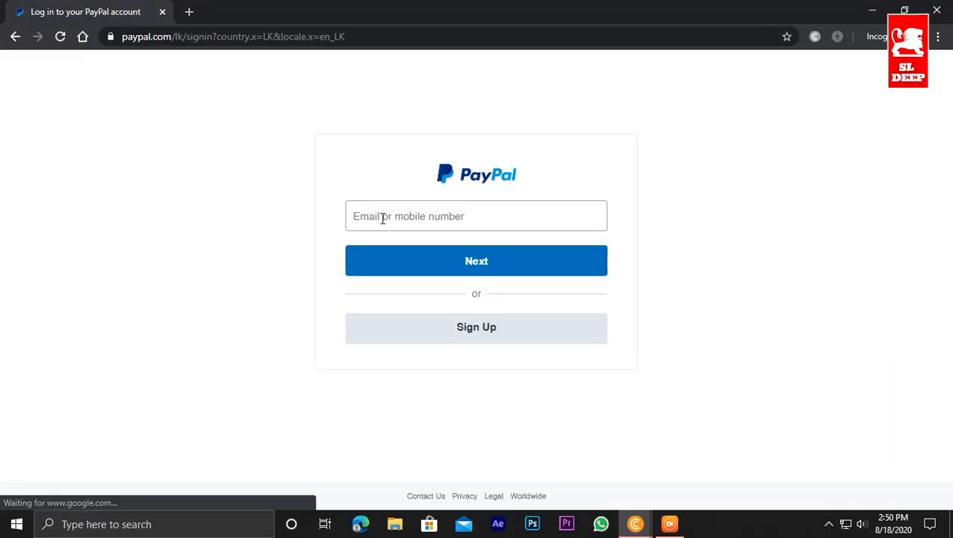
left_click(475, 215)
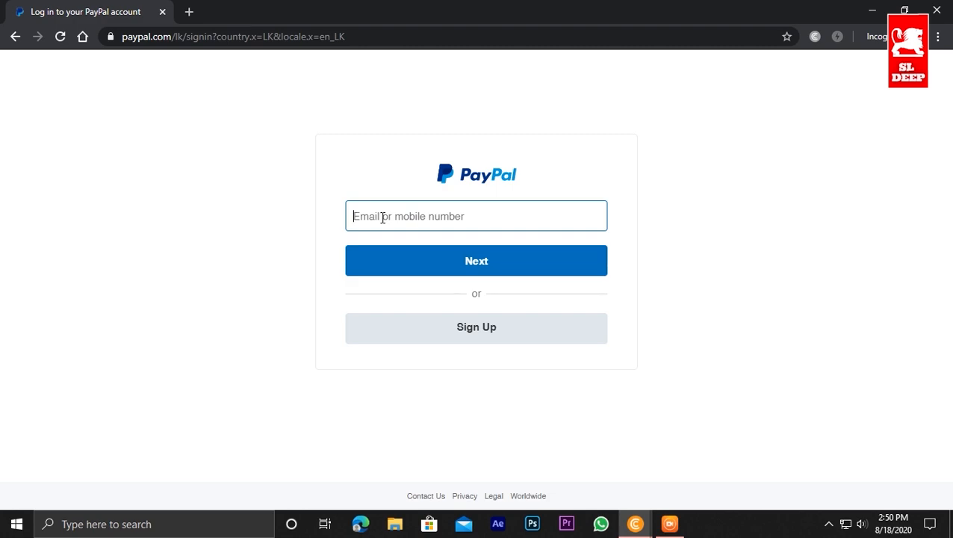
type("p")
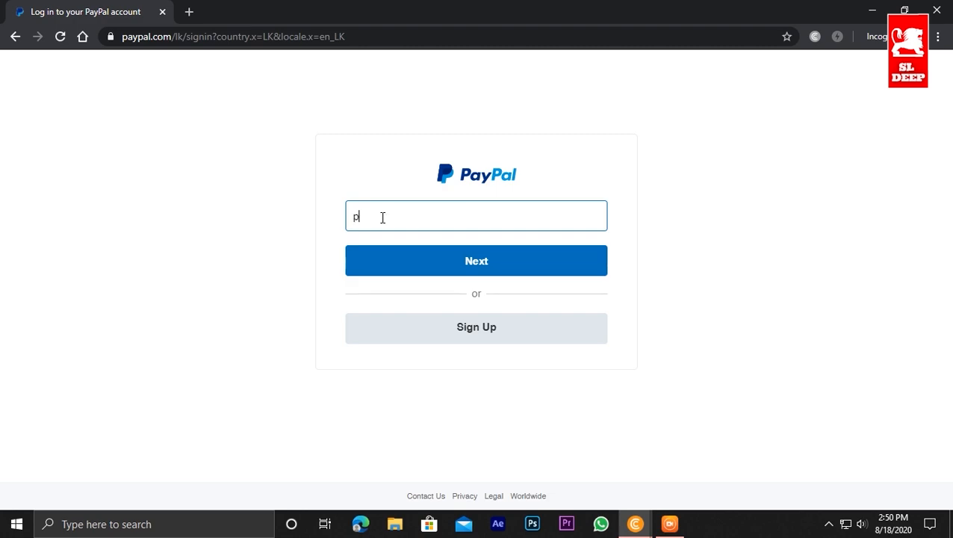
left_click(475, 260)
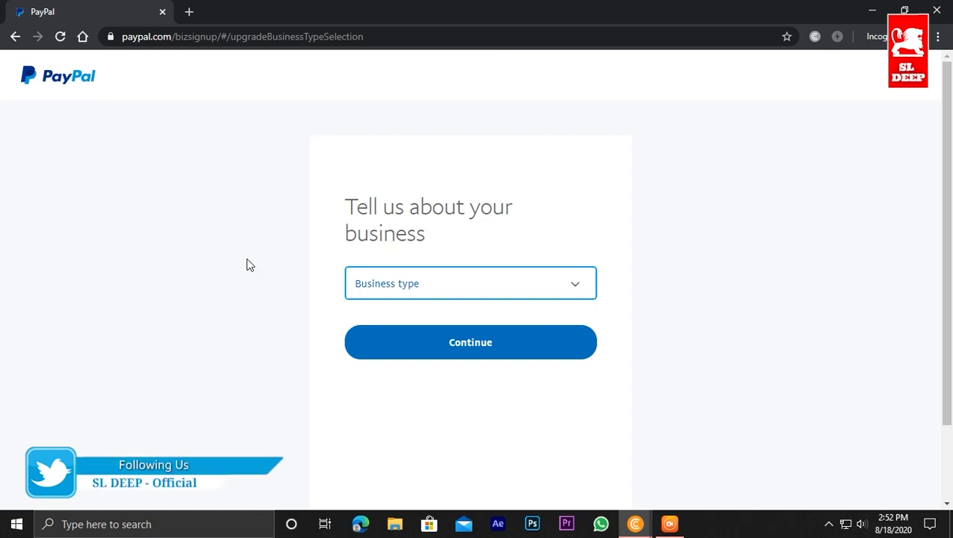
Choose Individual/Sole Proprietorship as the business type and continue to account options.
left_click(470, 284)
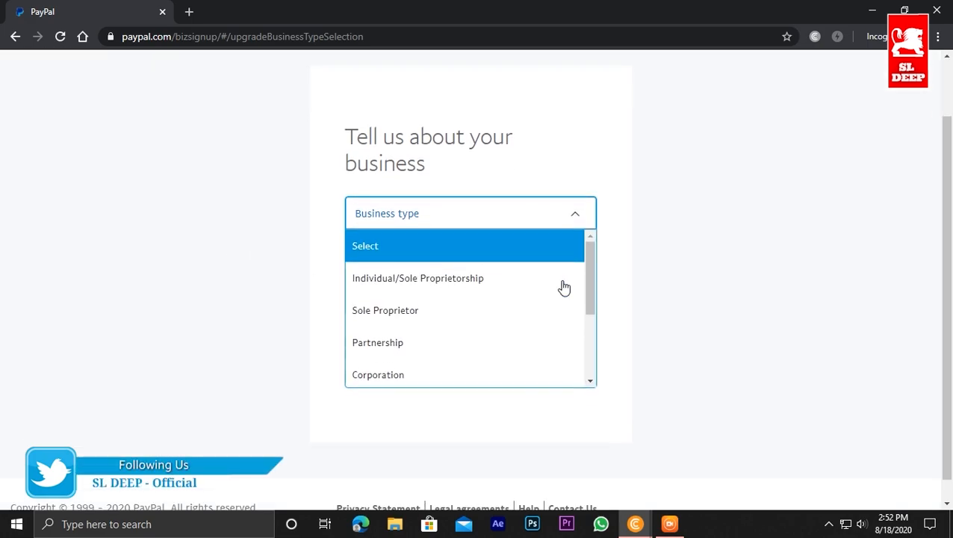
mouse_move(409, 299)
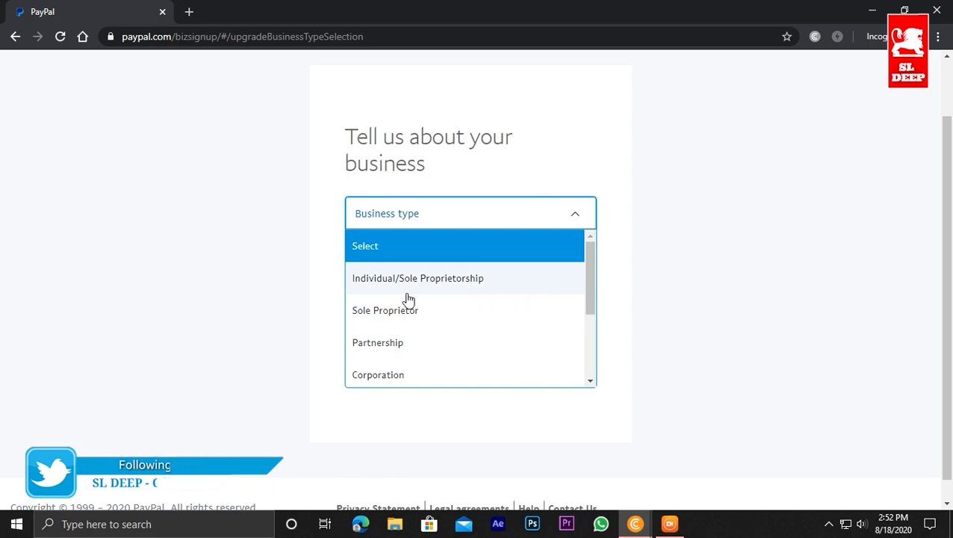
mouse_move(366, 291)
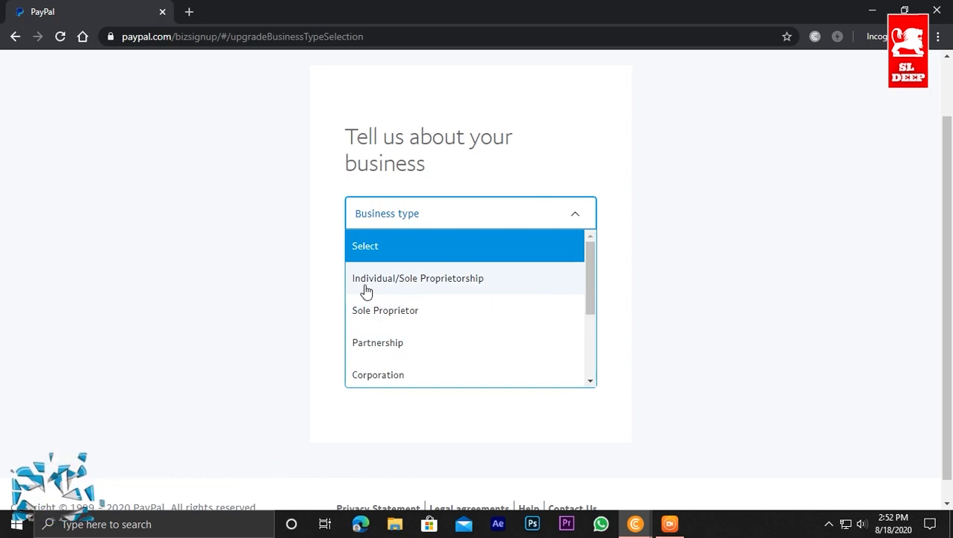
left_click(418, 278)
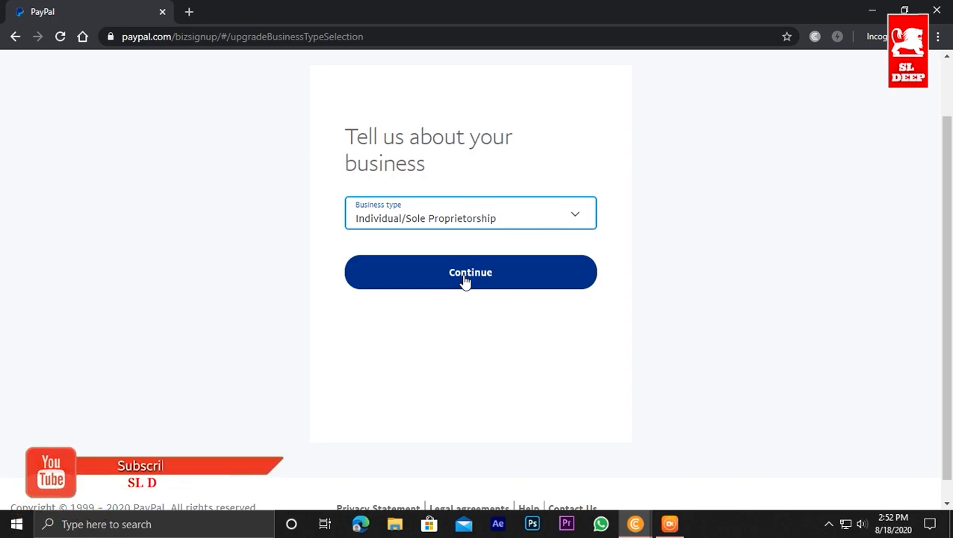
left_click(469, 272)
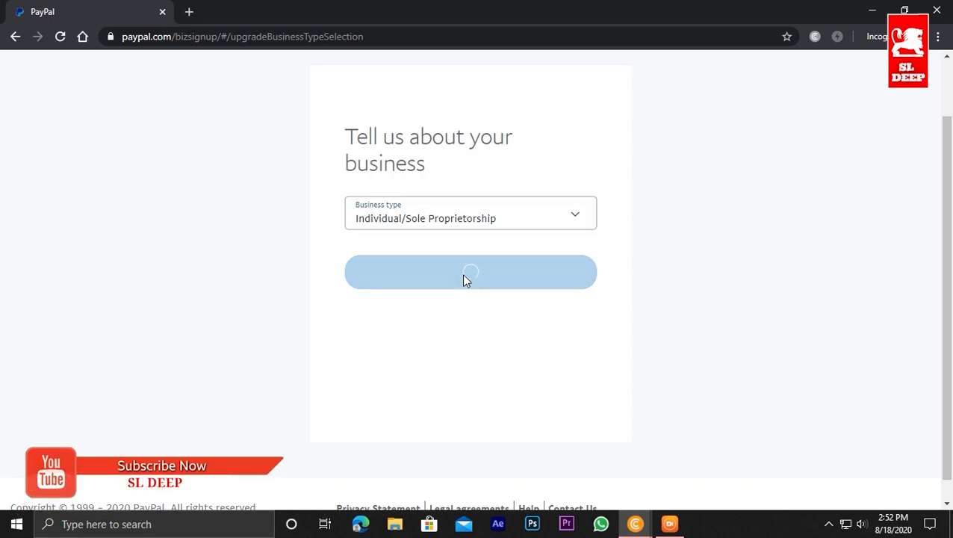
left_click(469, 272)
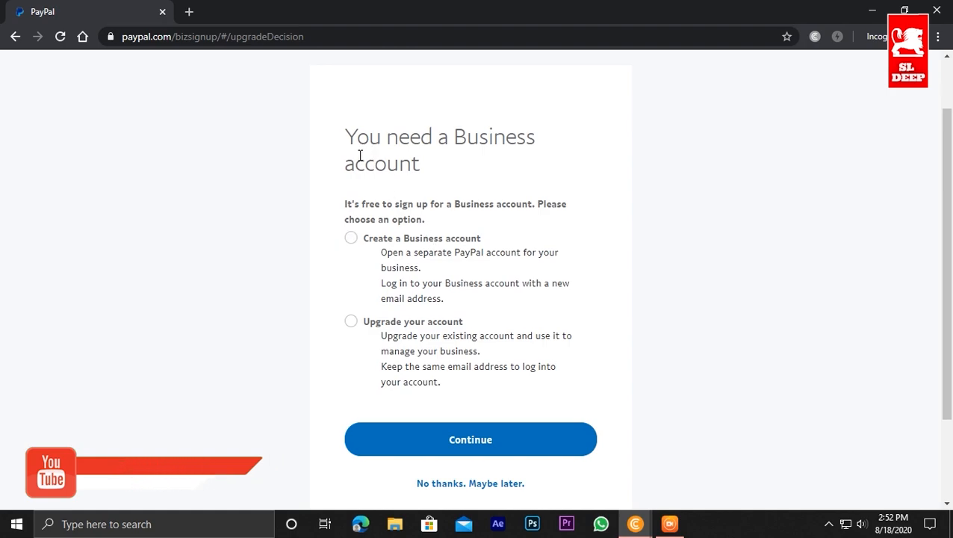
Select Upgrade your account and proceed to the business contact details form.
left_click(351, 238)
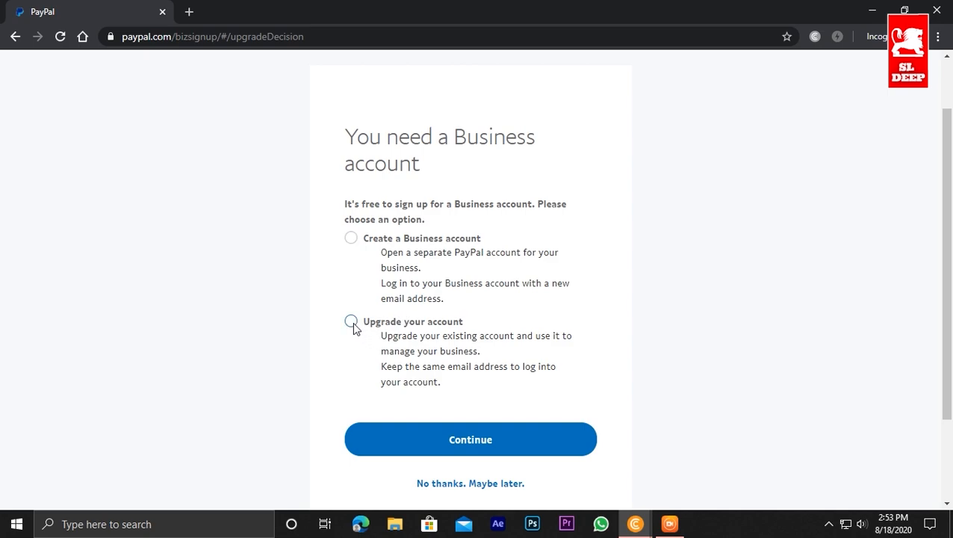
left_click(350, 321)
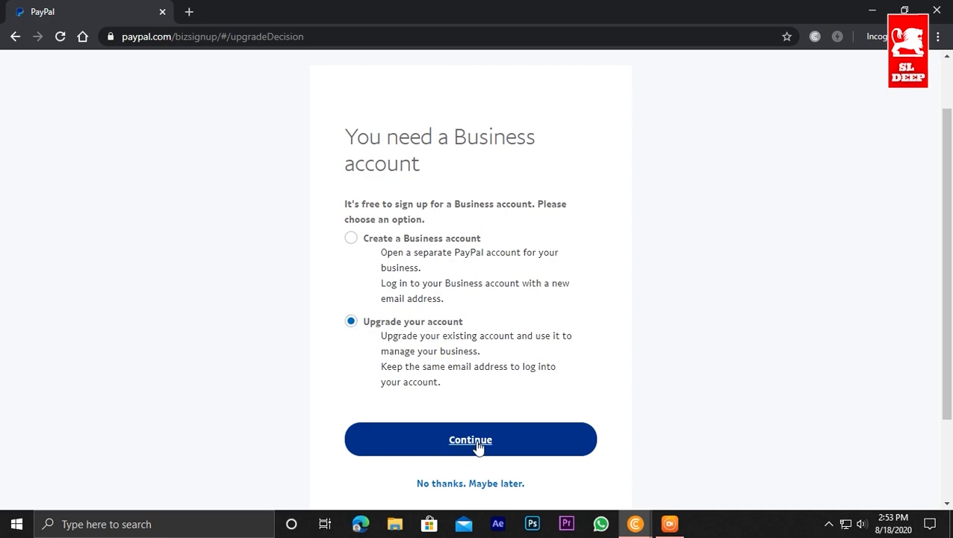
left_click(469, 439)
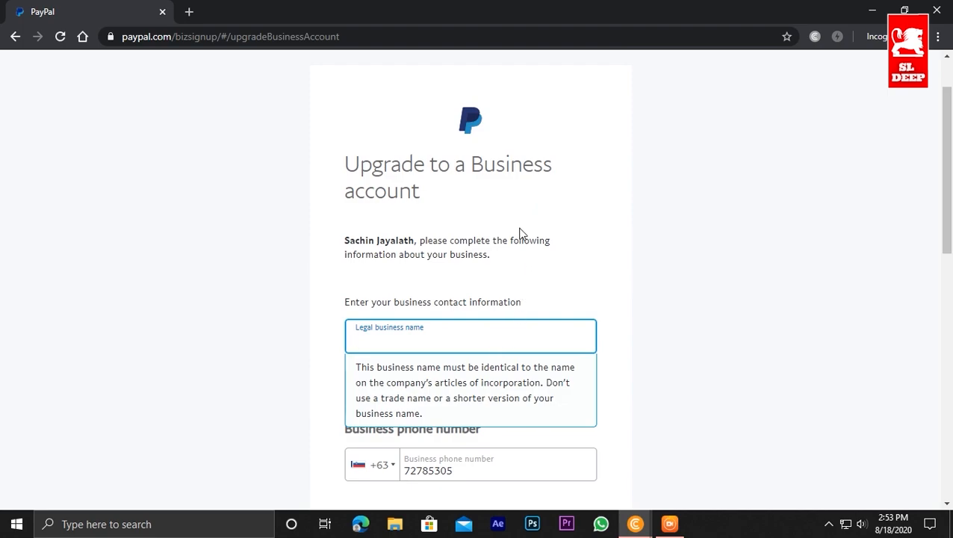
scroll("down", 3)
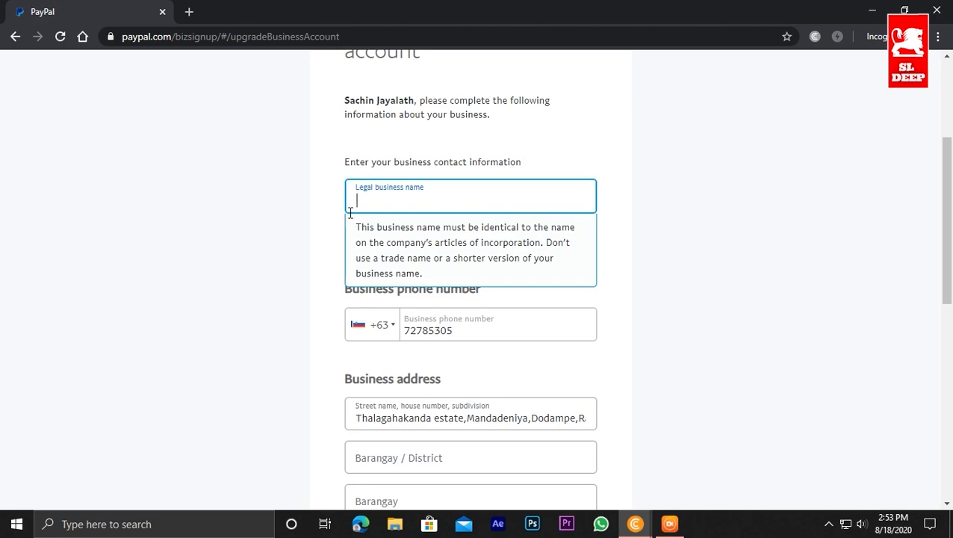
mouse_move(418, 201)
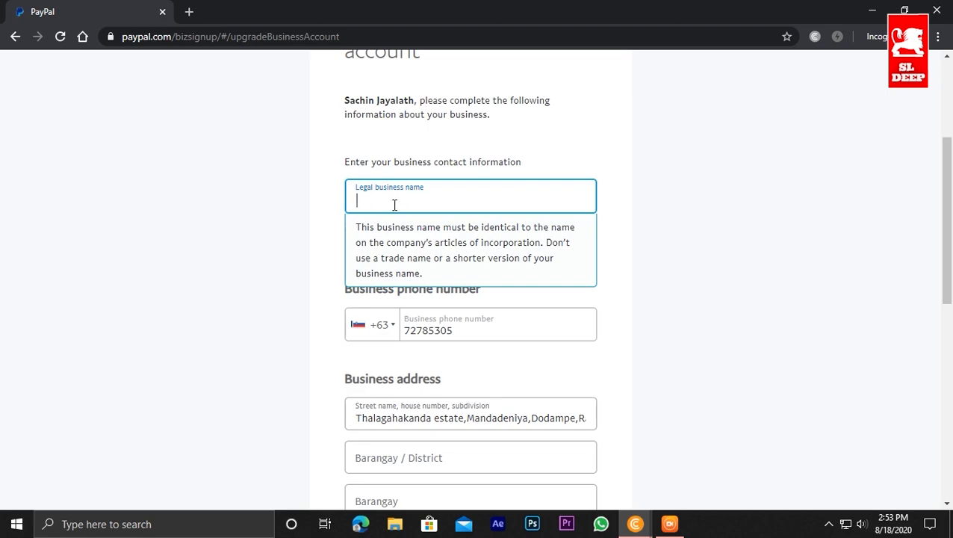
mouse_move(383, 204)
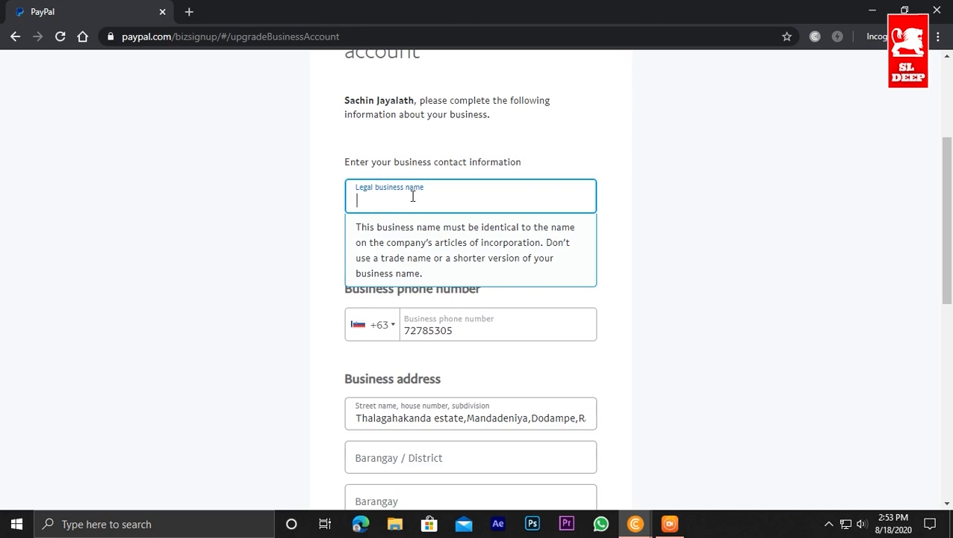
type("Sachin Jayalth")
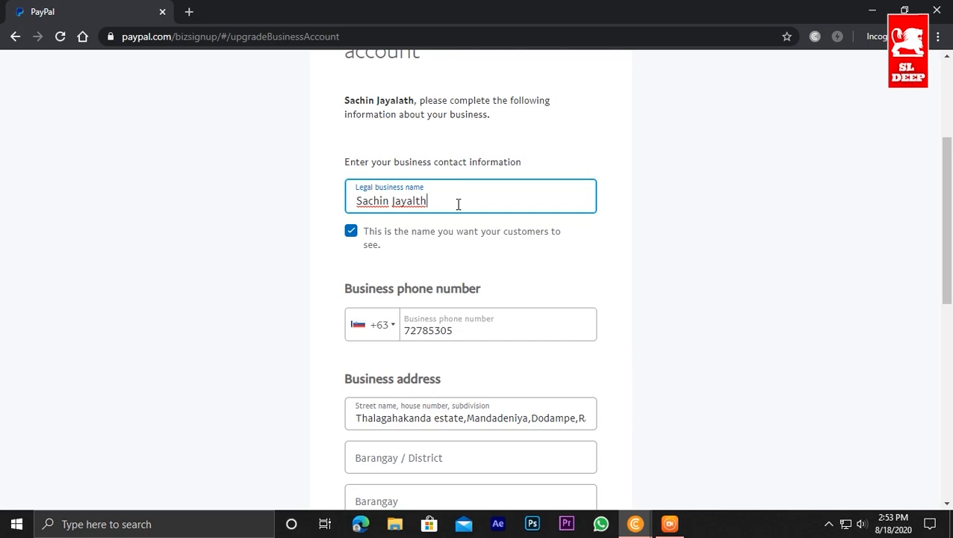
mouse_move(431, 281)
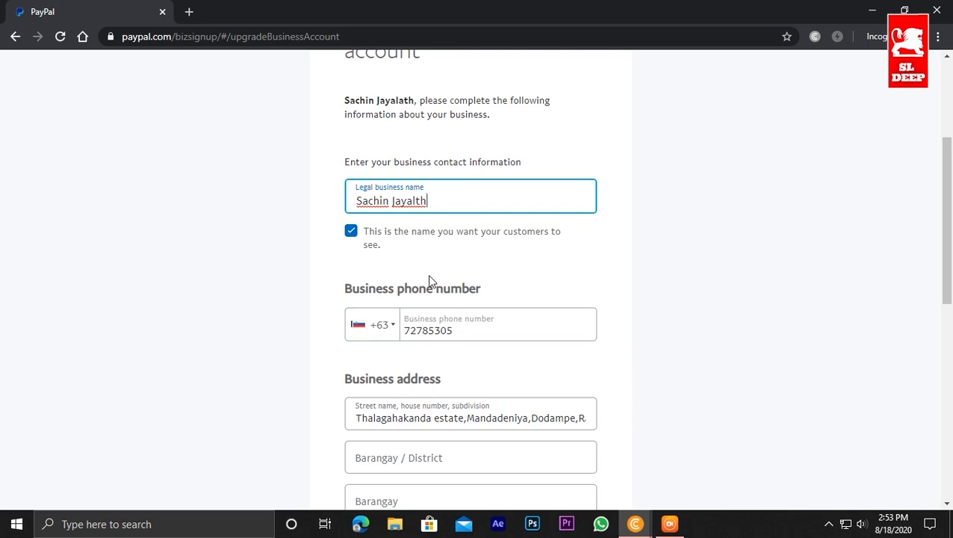
scroll("down", 3)
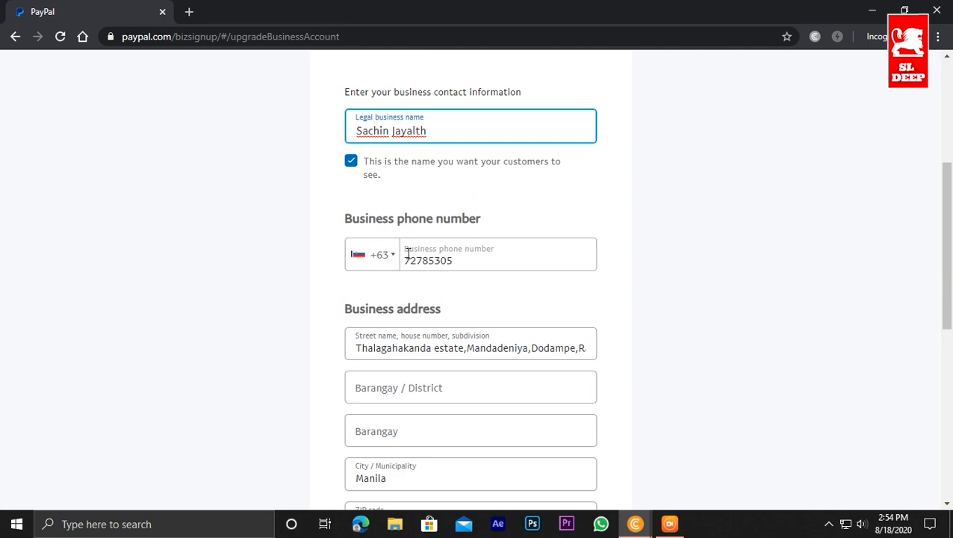
mouse_move(381, 254)
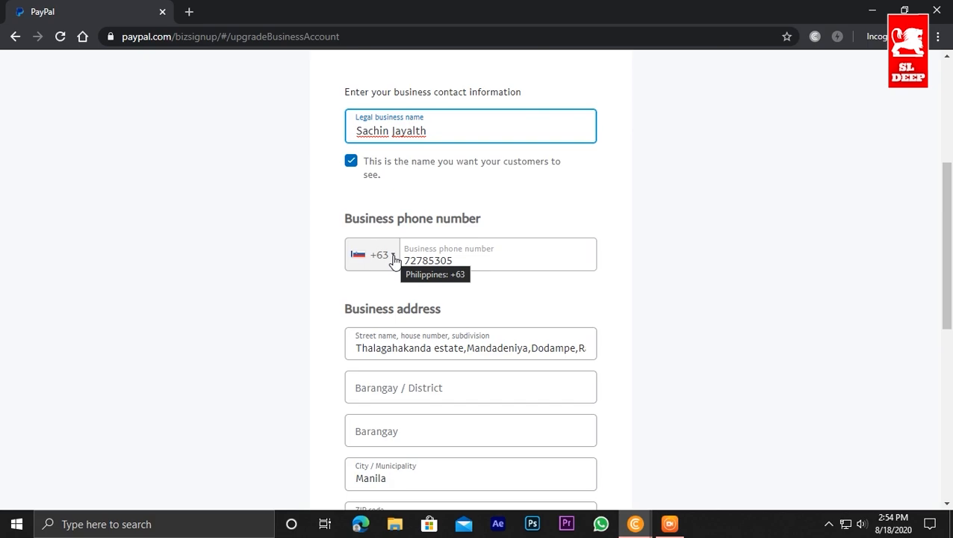
left_click(374, 254)
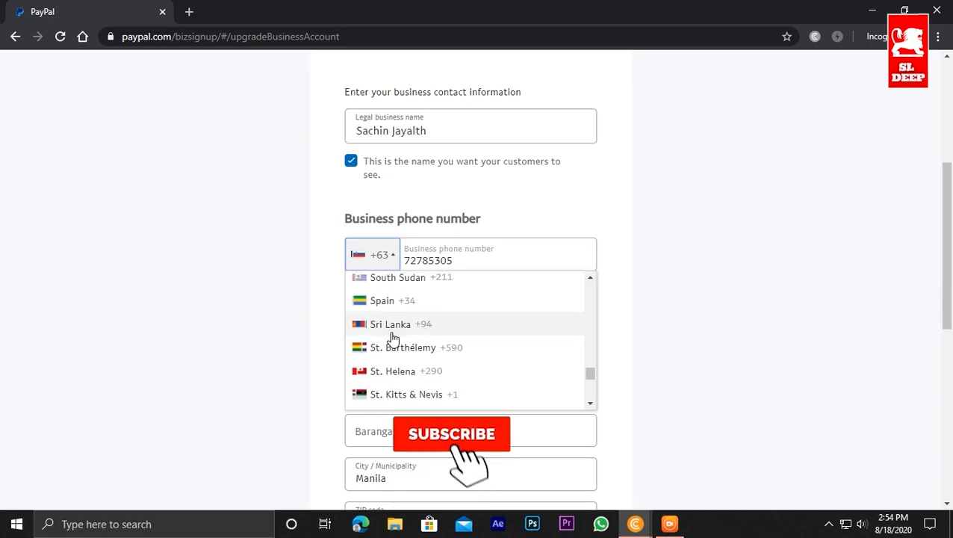
left_click(390, 323)
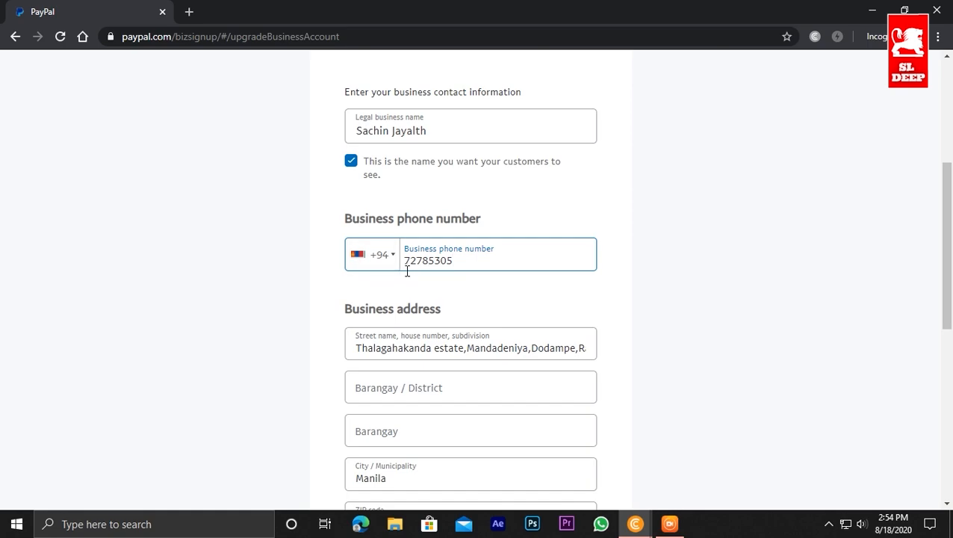
Pick US Dollar as primary currency, accept the user agreement and submit Agree and Upgrade Account.
scroll("down", 3)
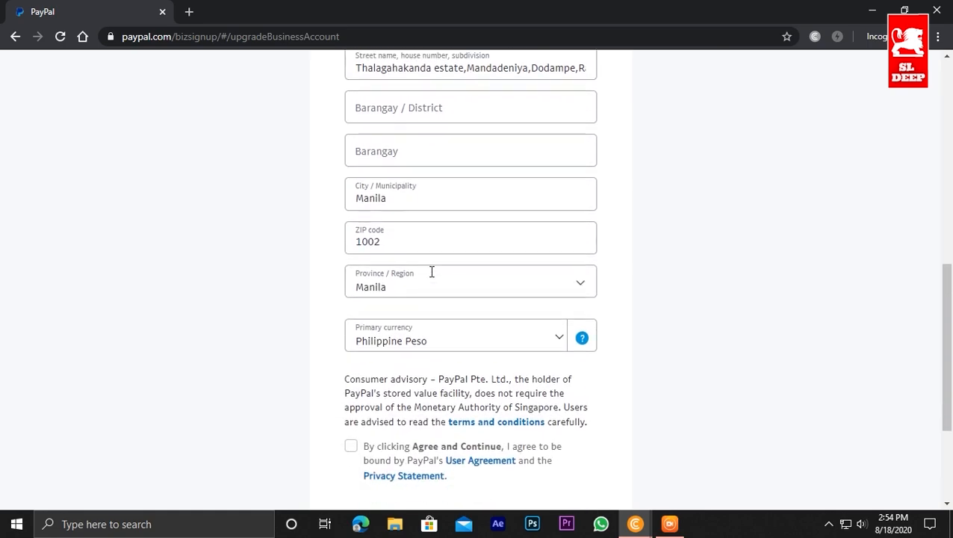
scroll("down", 3)
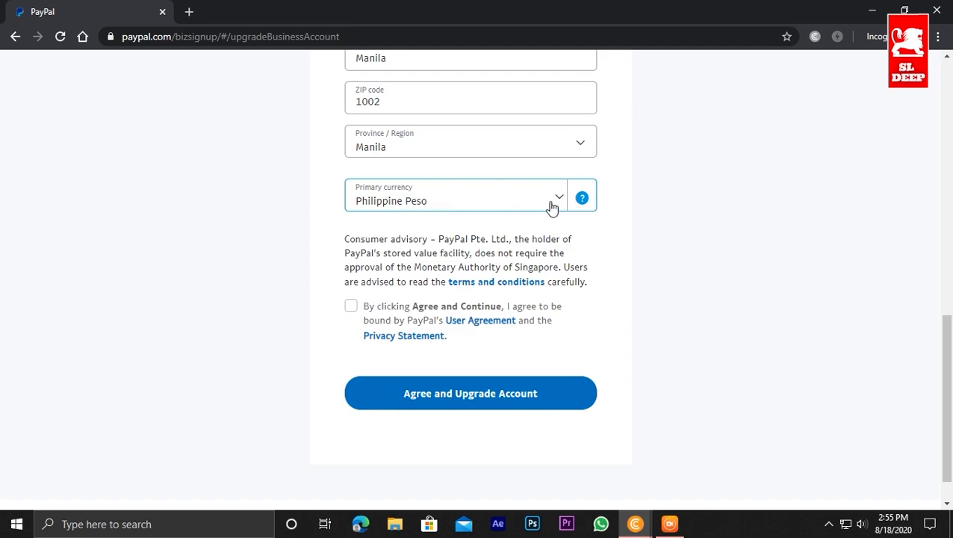
left_click(457, 201)
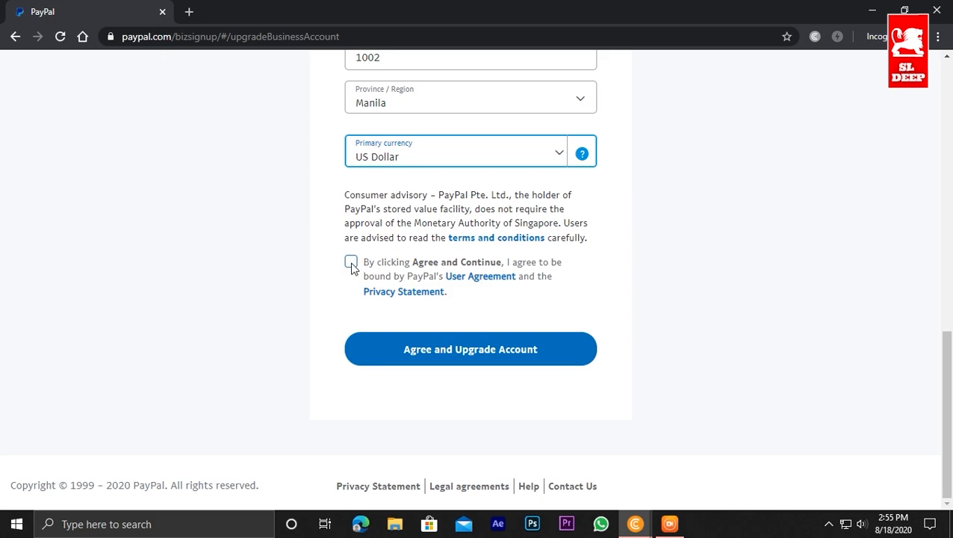
left_click(351, 262)
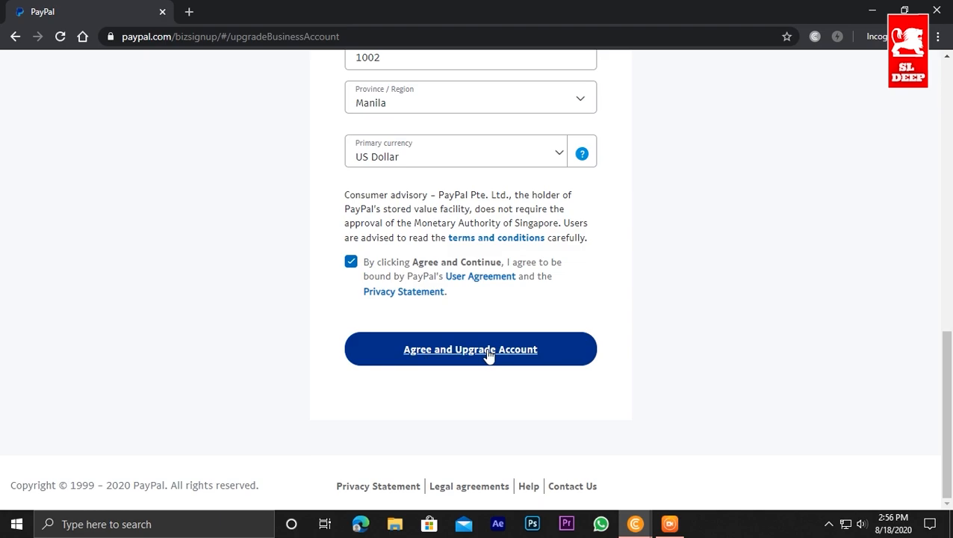
left_click(471, 350)
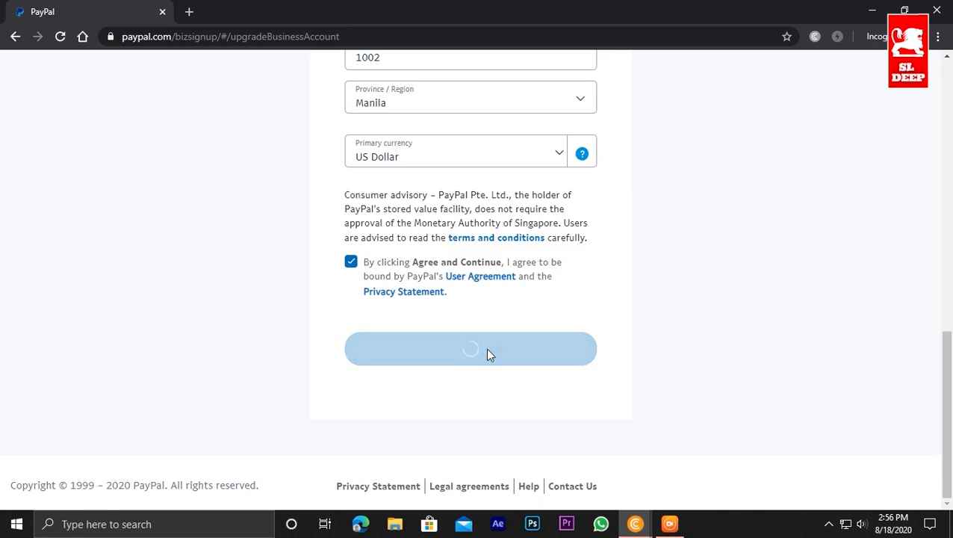
left_click(470, 348)
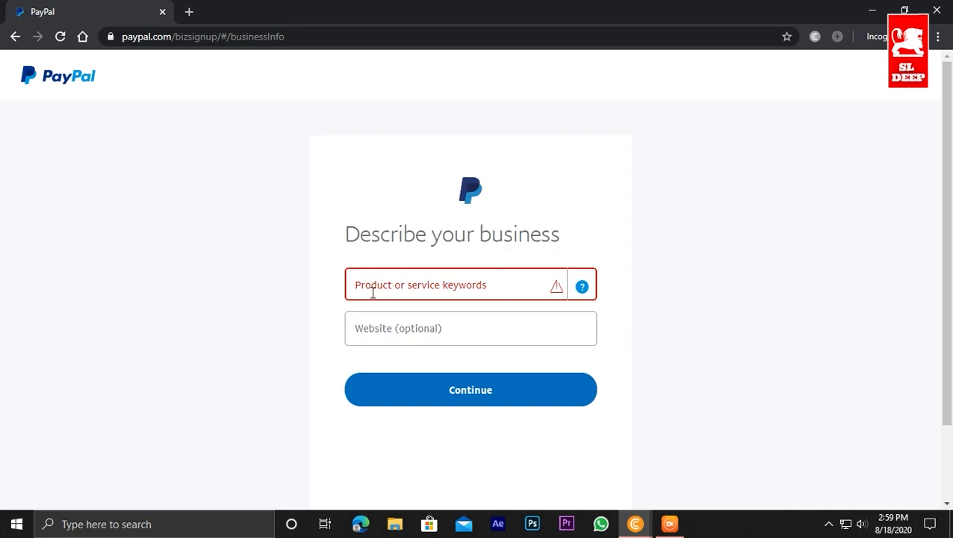
Enter 'Business Services' as product keywords, leave Website blank, and continue to personal details.
left_click(469, 329)
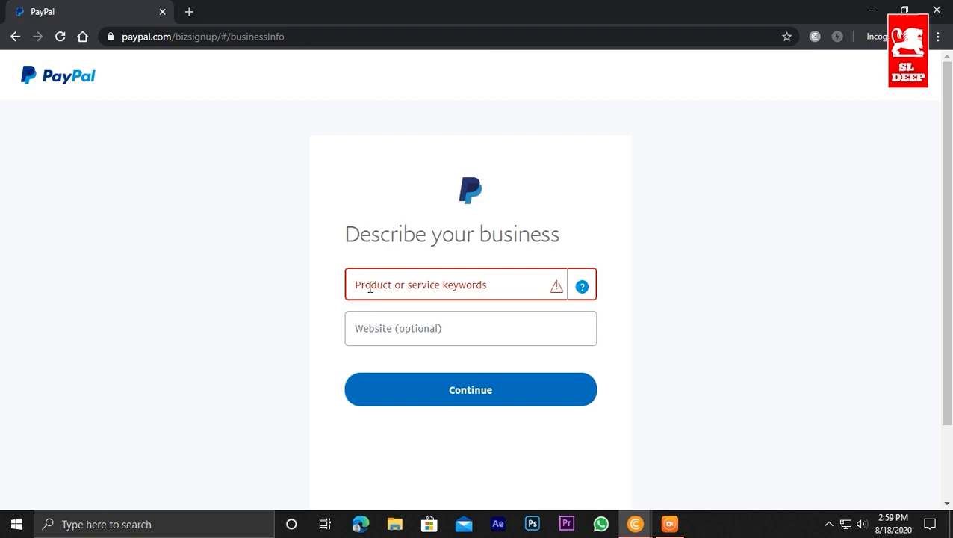
left_click(469, 329)
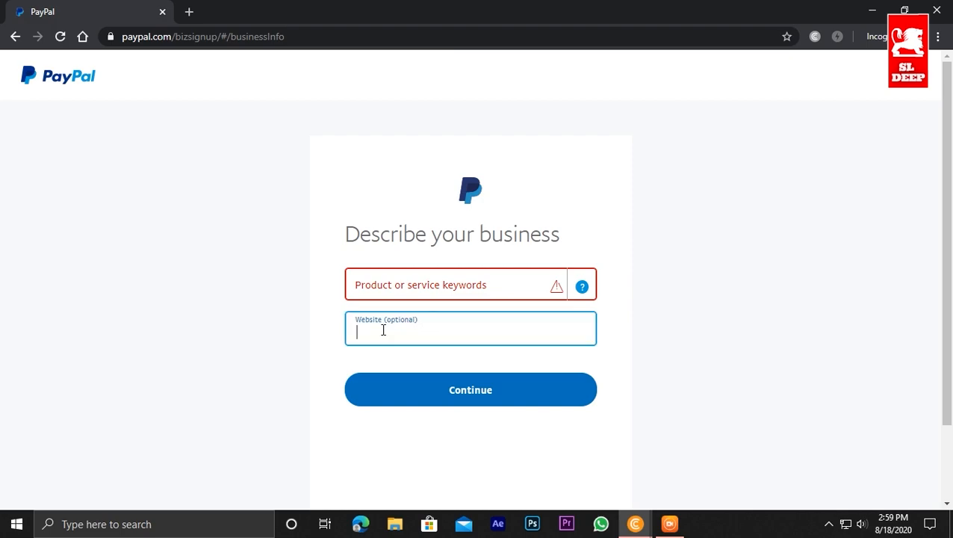
left_click(451, 284)
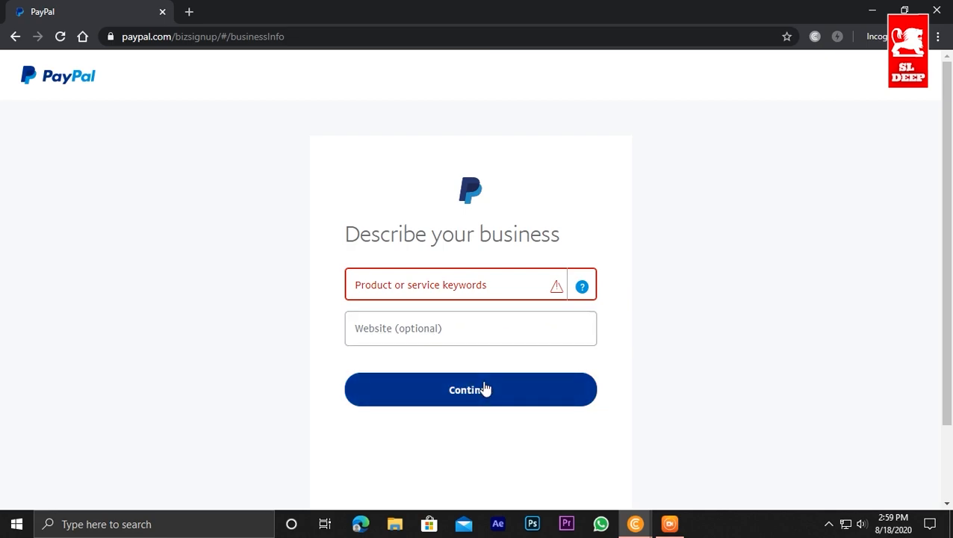
left_click(470, 389)
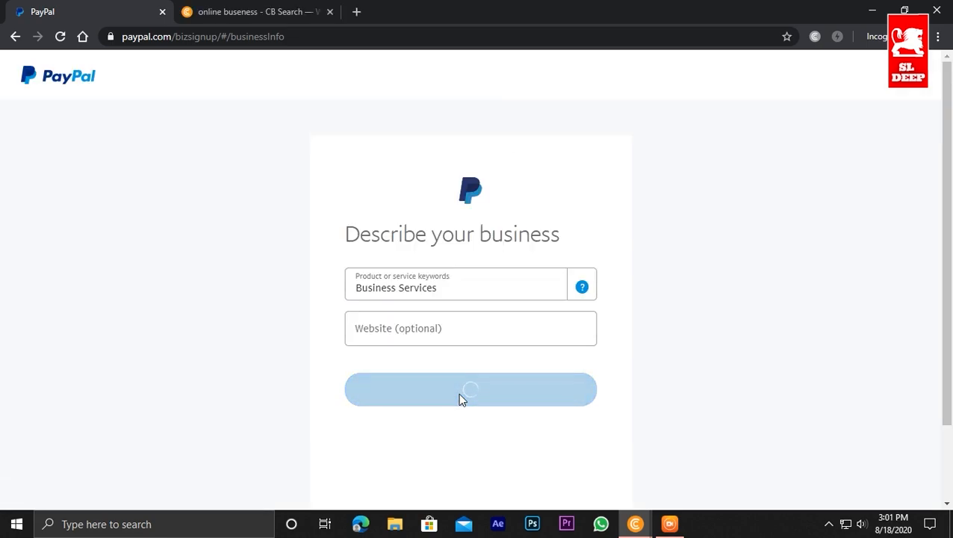
left_click(470, 388)
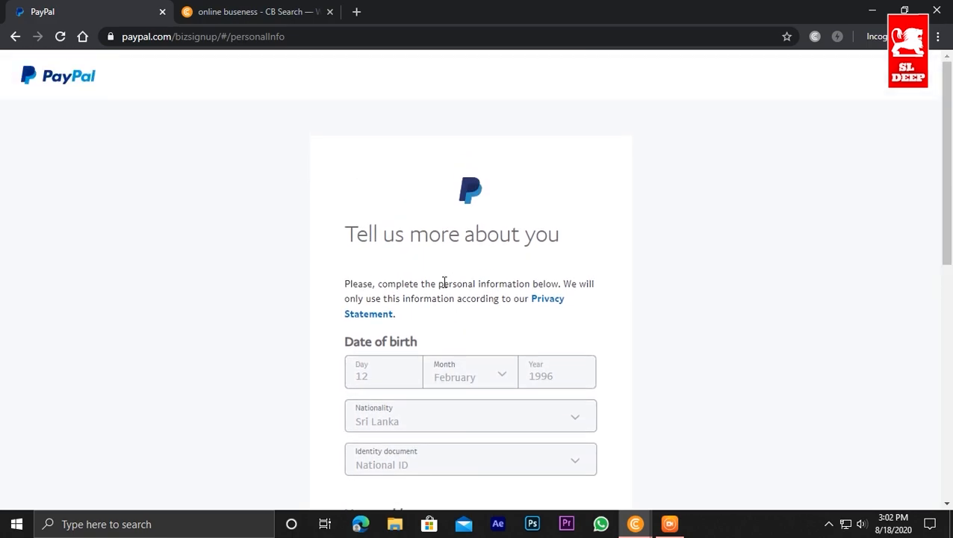
Tick 'Same as business address' for the home address and submit the personal details.
scroll("down", 3)
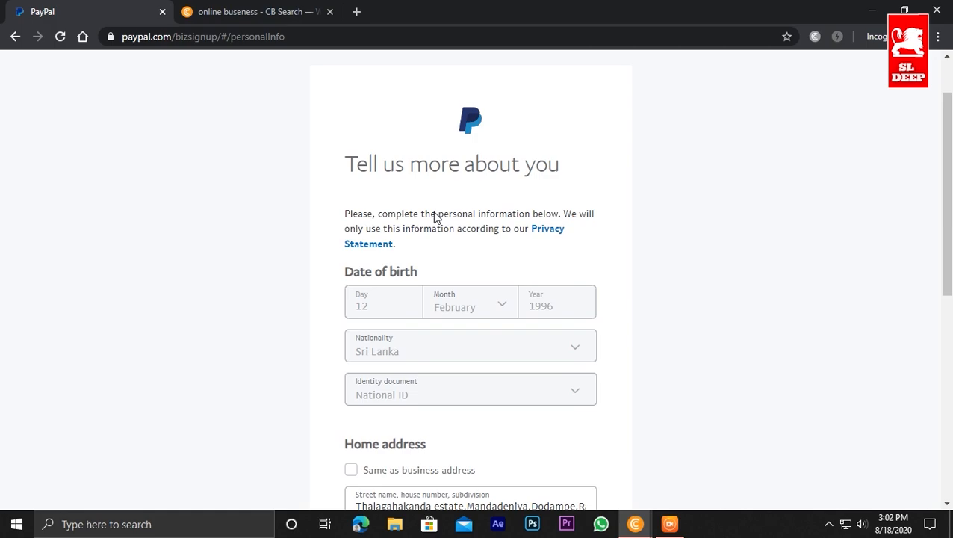
scroll("down", 3)
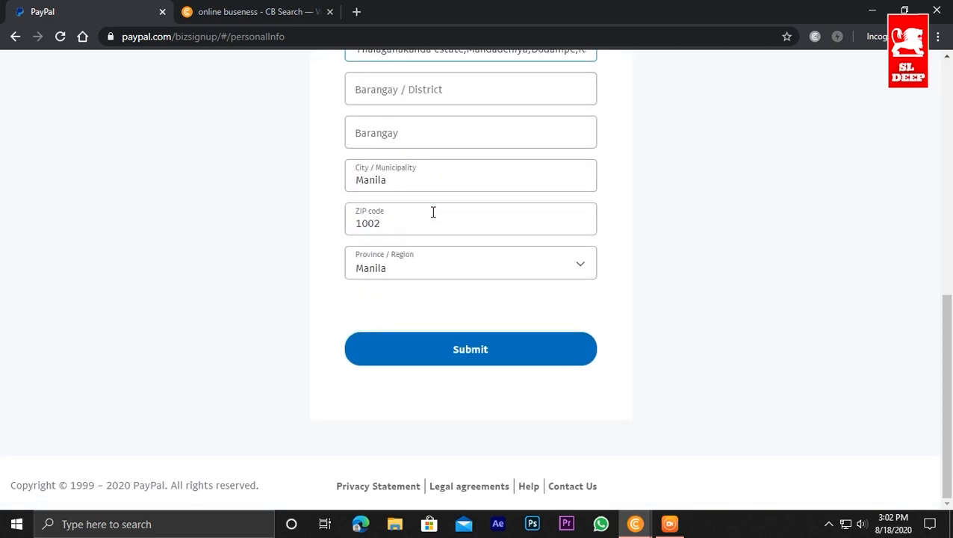
left_click(469, 218)
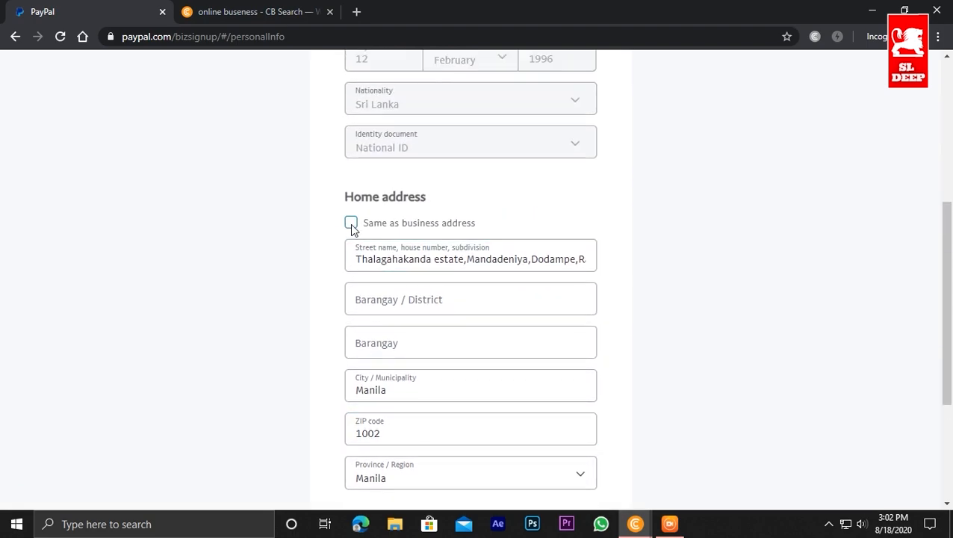
left_click(351, 222)
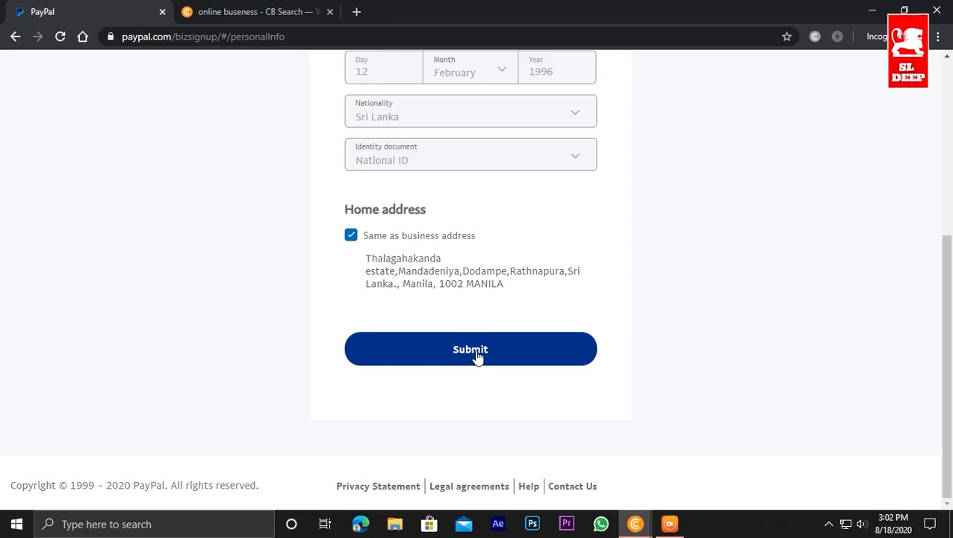
left_click(469, 349)
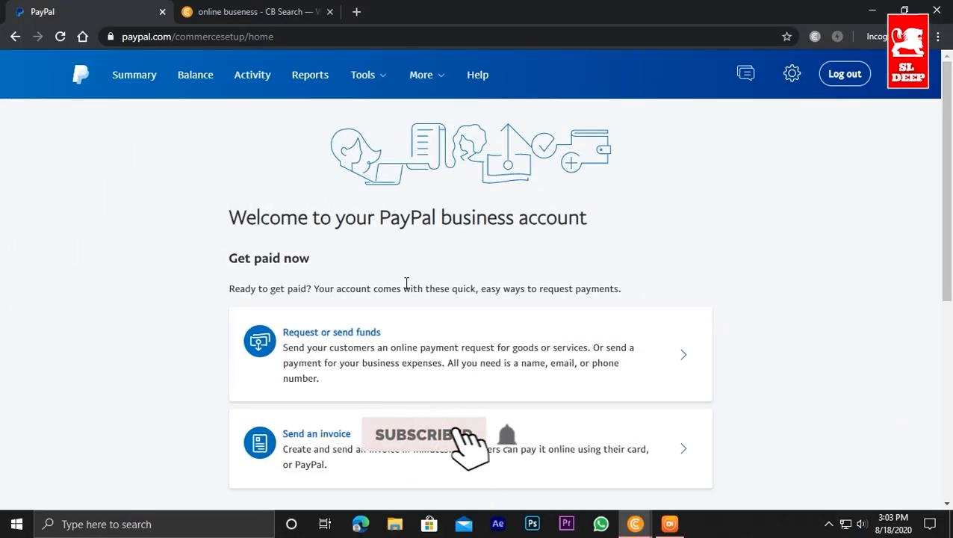
From the welcome page, reach Your Profile via the settings gear to land on Login and security.
left_click(421, 436)
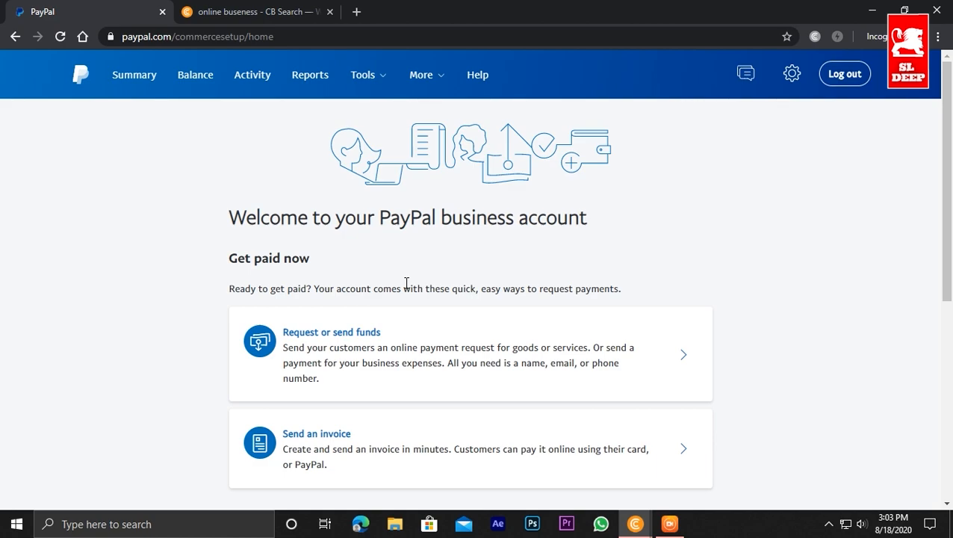
mouse_move(792, 74)
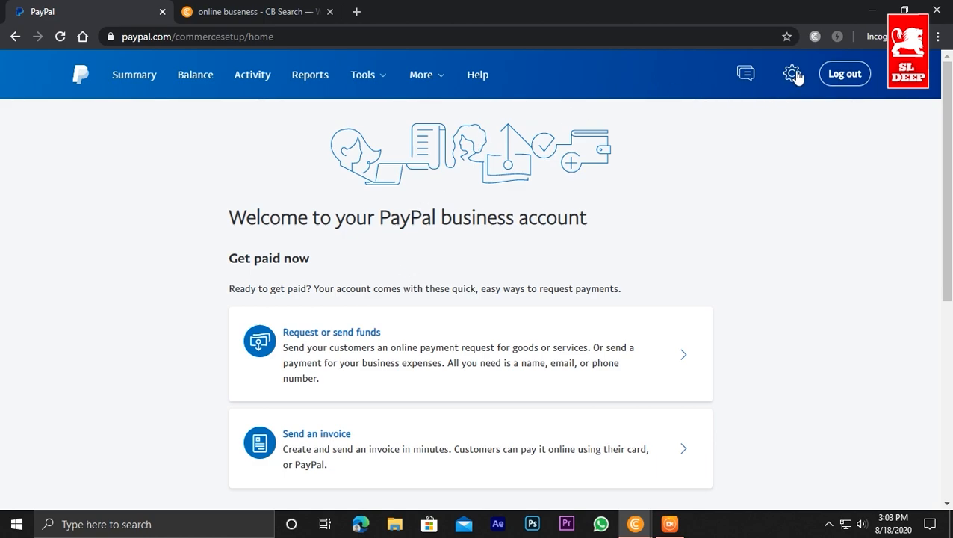
left_click(792, 75)
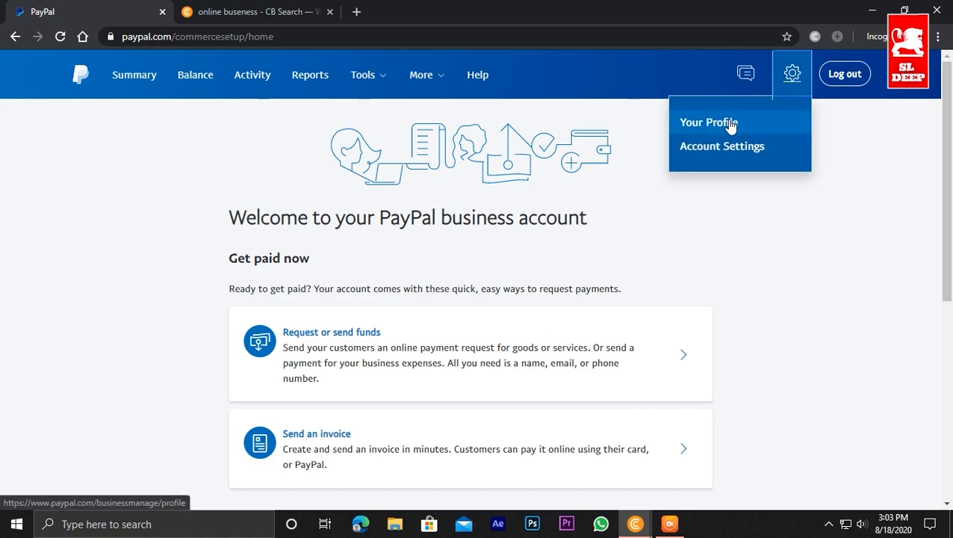
left_click(708, 123)
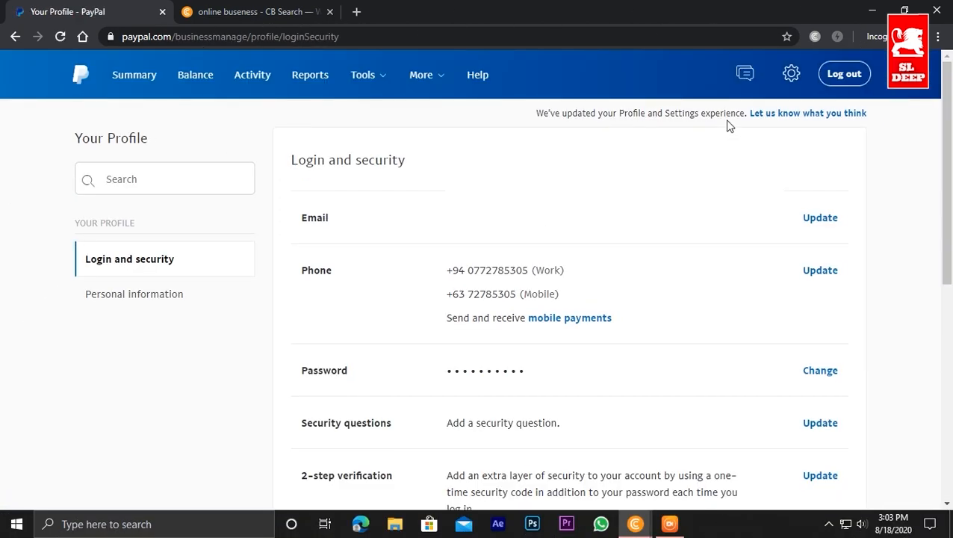
mouse_move(355, 291)
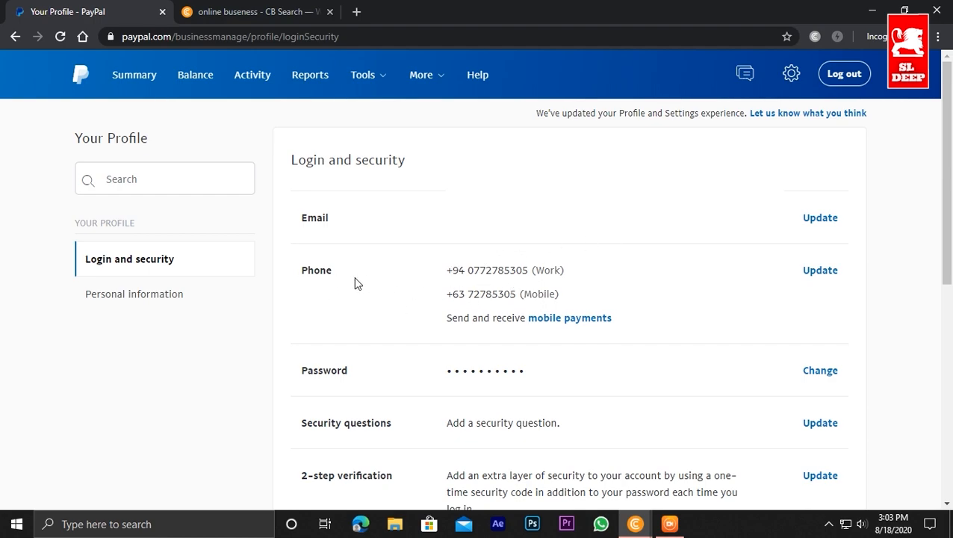
mouse_move(821, 271)
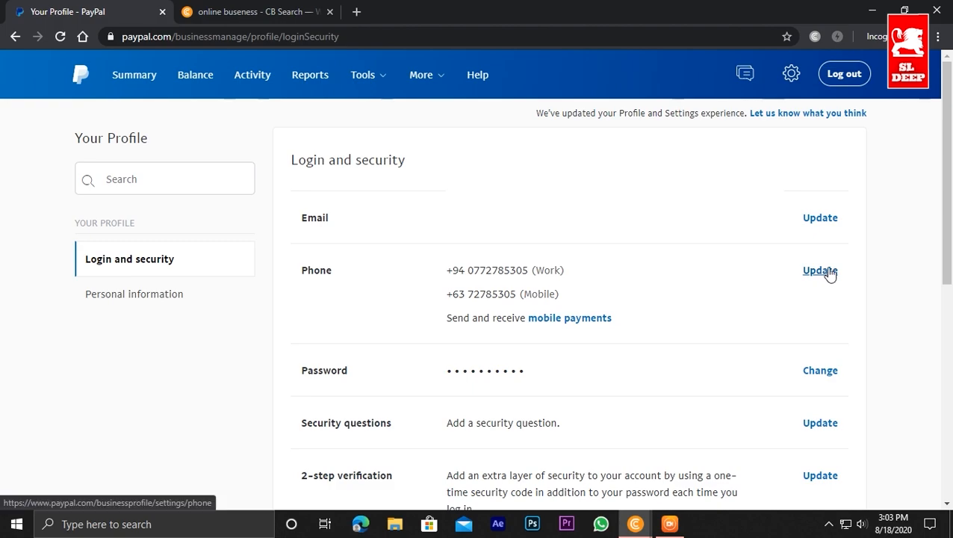
Use Update next to Phone to list the +94 work and +63 primary mobile numbers.
left_click(820, 271)
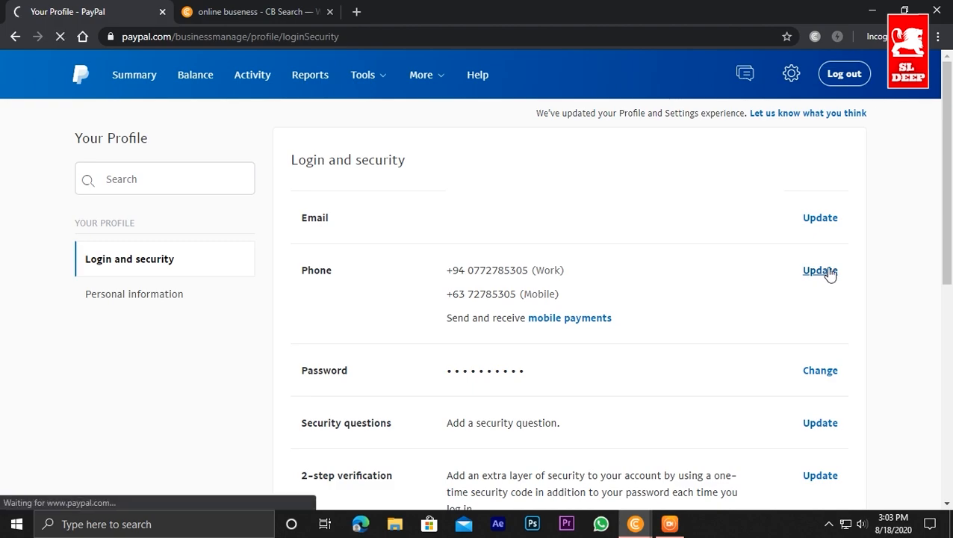
left_click(819, 270)
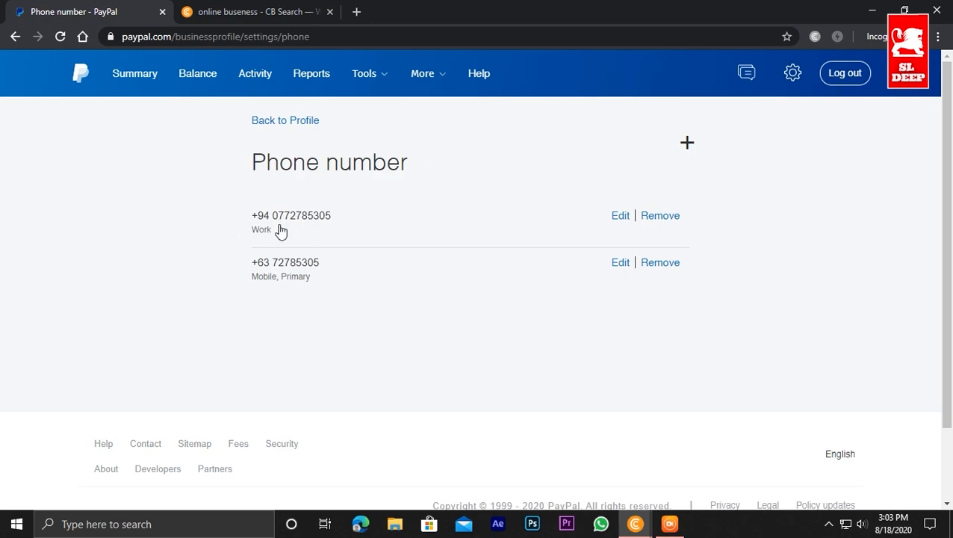
mouse_move(269, 221)
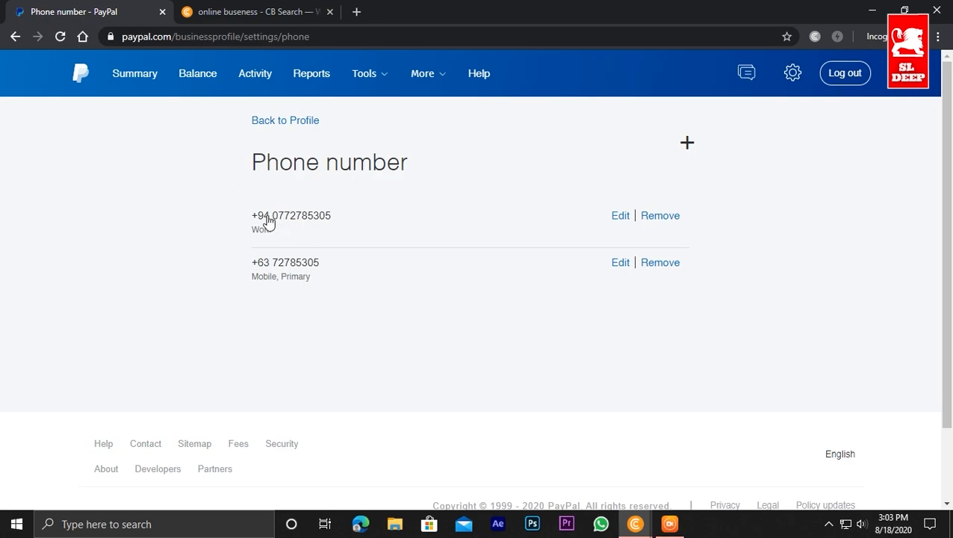
mouse_move(269, 309)
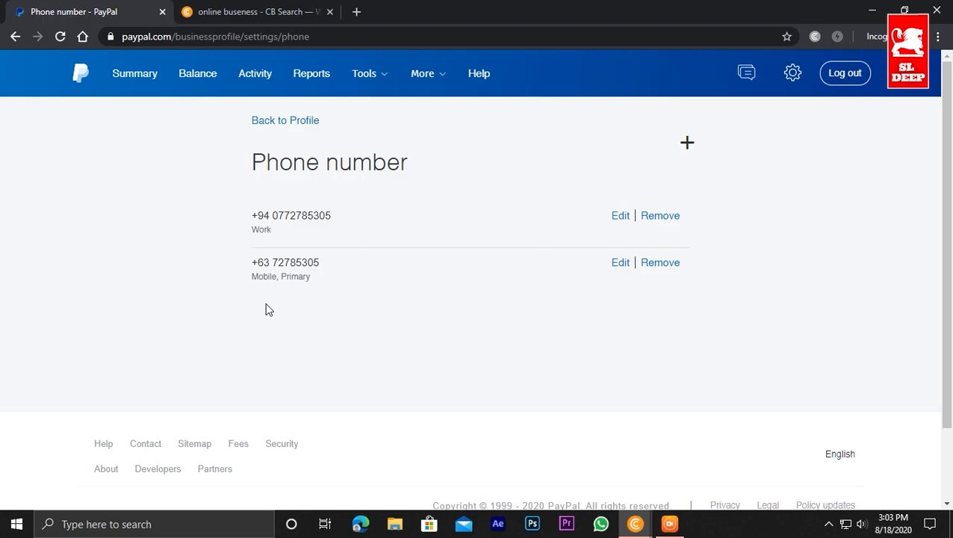
mouse_move(267, 299)
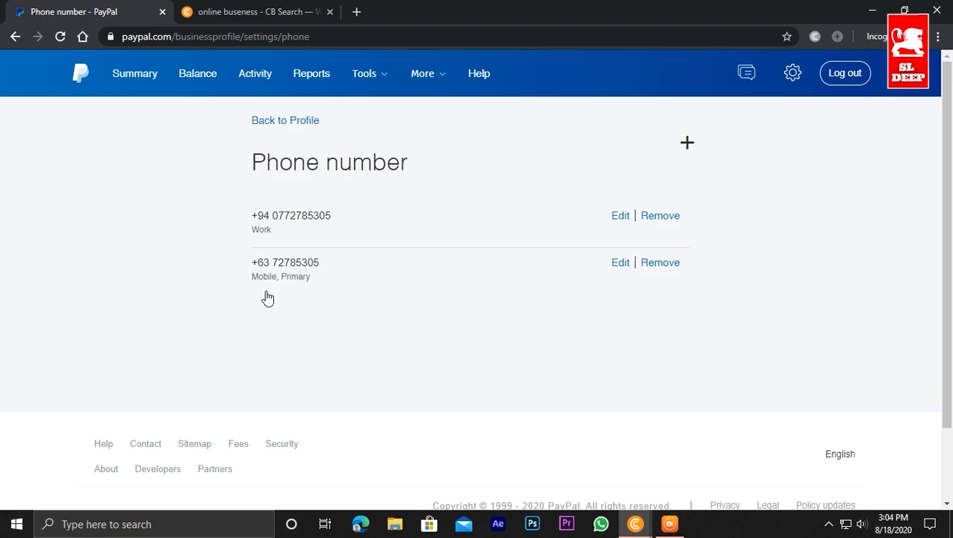
mouse_move(257, 280)
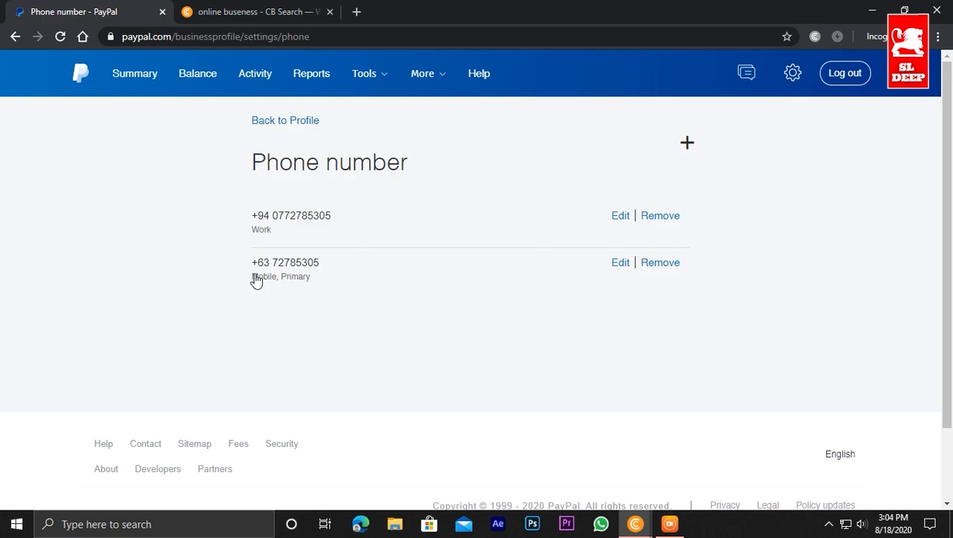
mouse_move(660, 263)
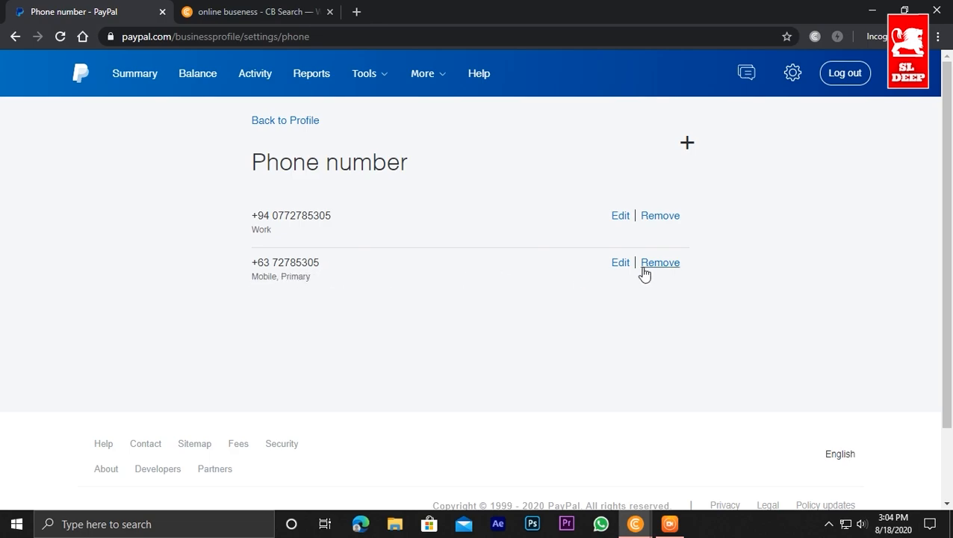
left_click(660, 263)
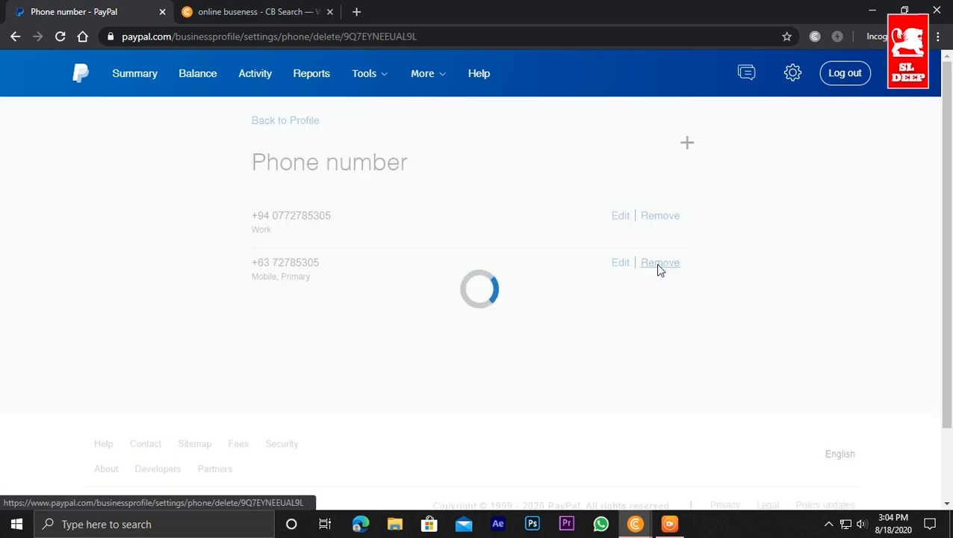
left_click(660, 263)
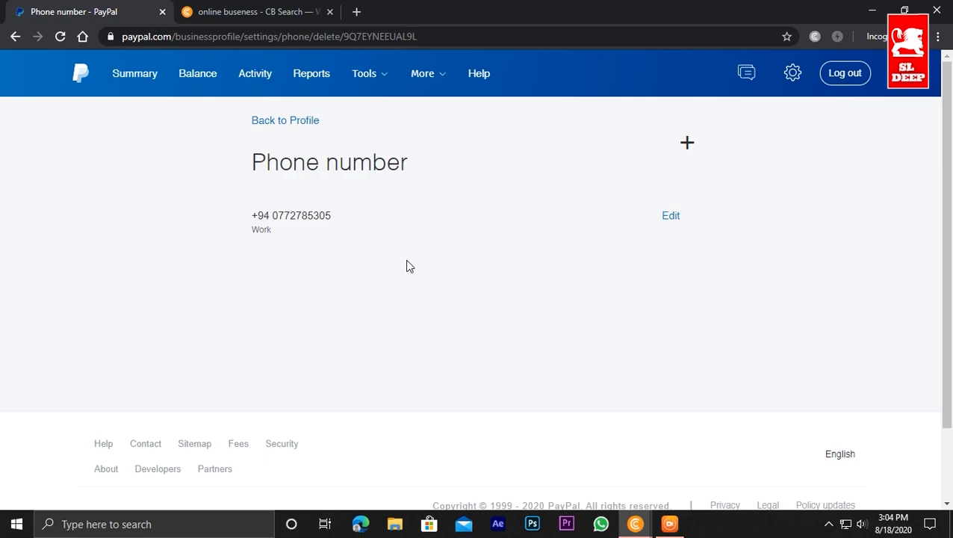
mouse_move(290, 227)
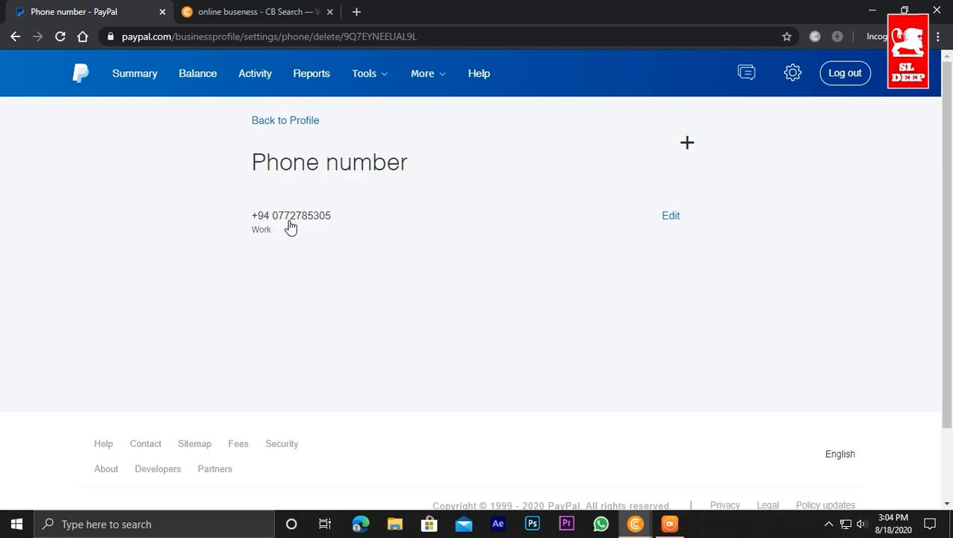
mouse_move(669, 222)
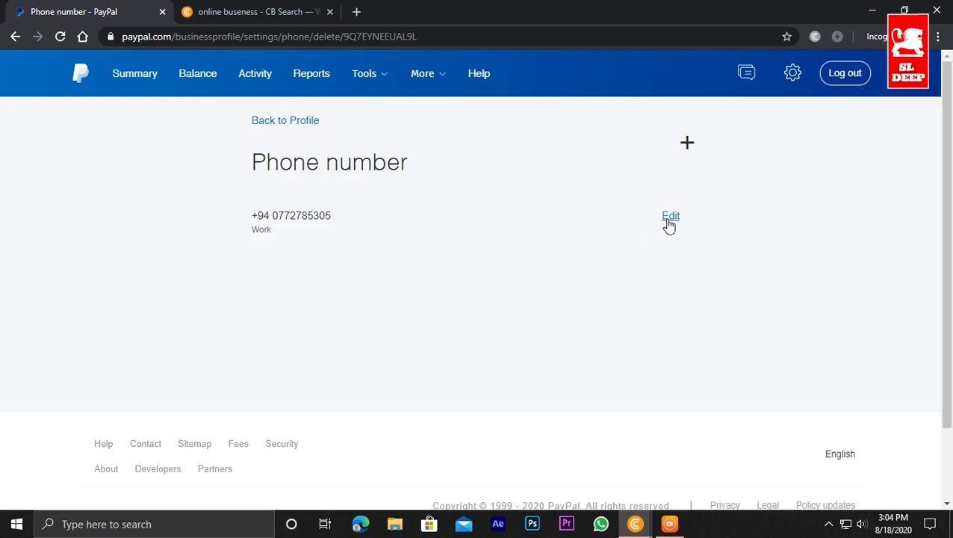
left_click(669, 215)
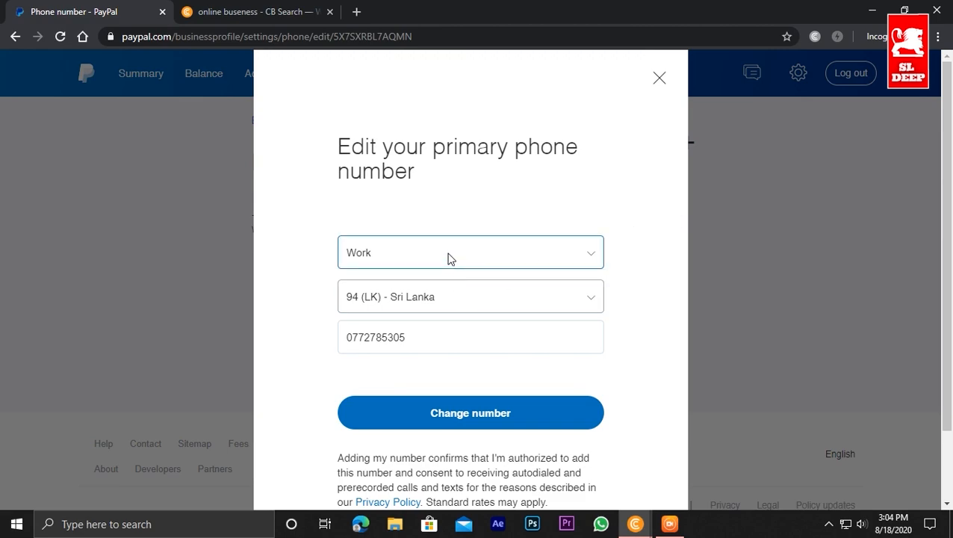
left_click(470, 251)
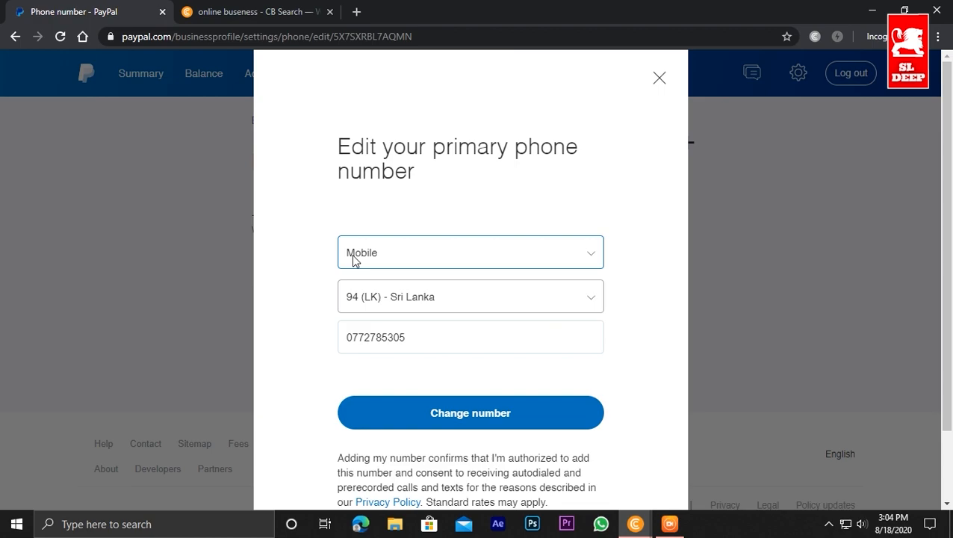
left_click(469, 338)
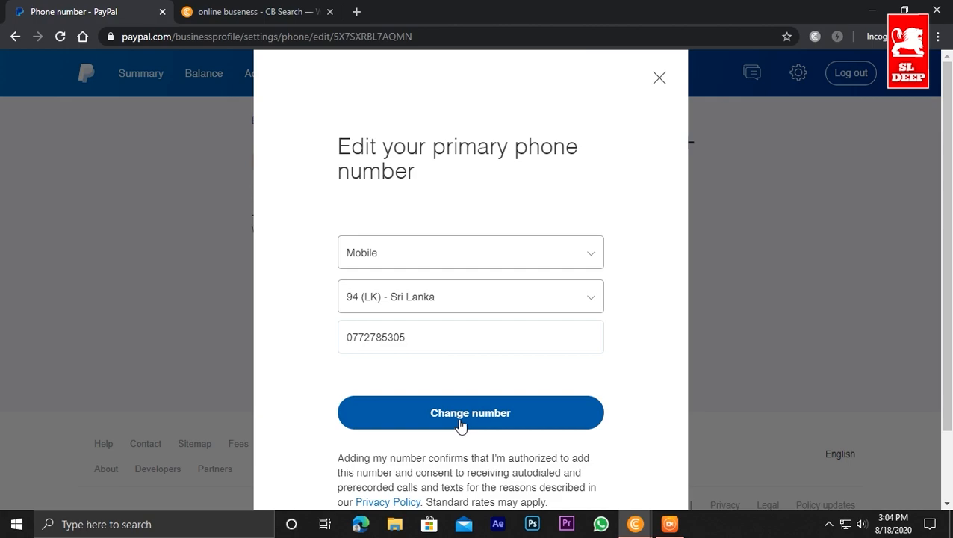
left_click(470, 412)
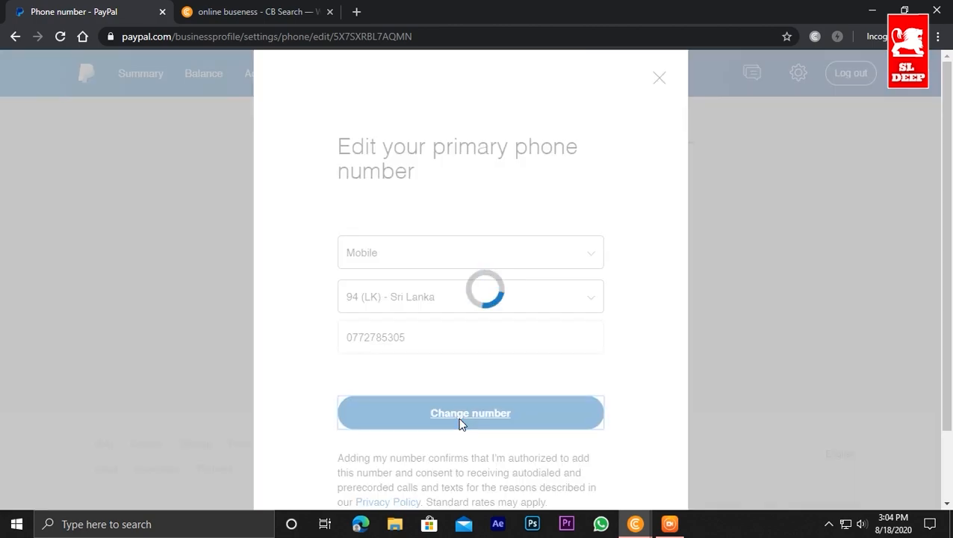
left_click(469, 412)
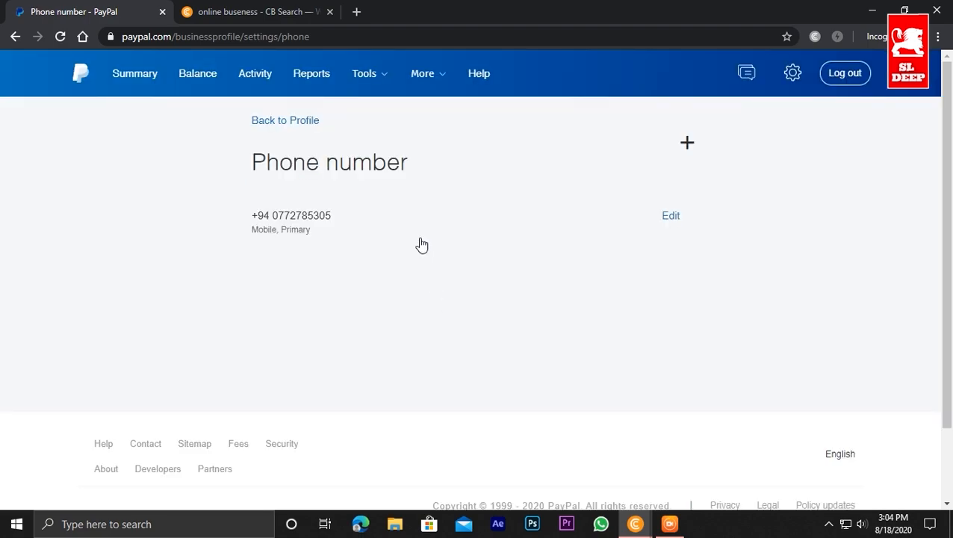
mouse_move(427, 230)
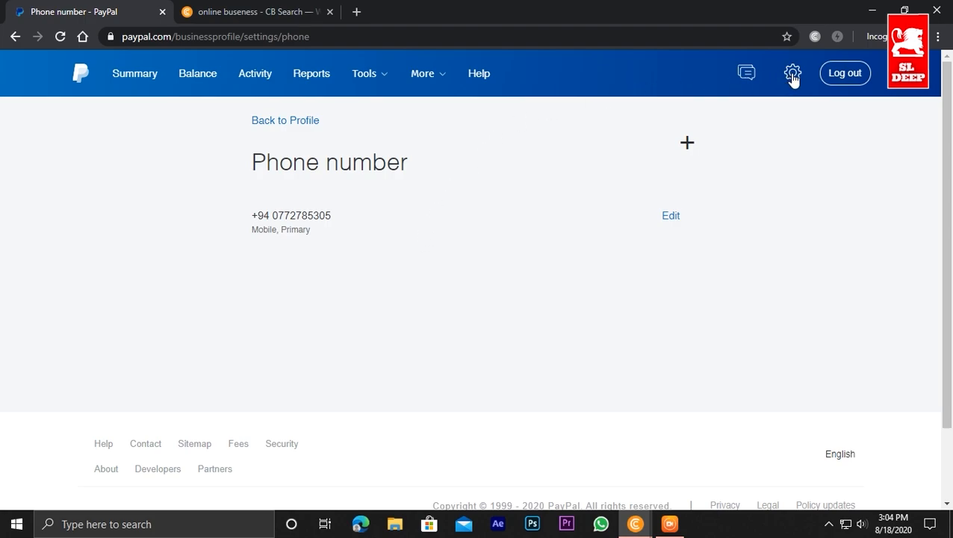
left_click(792, 73)
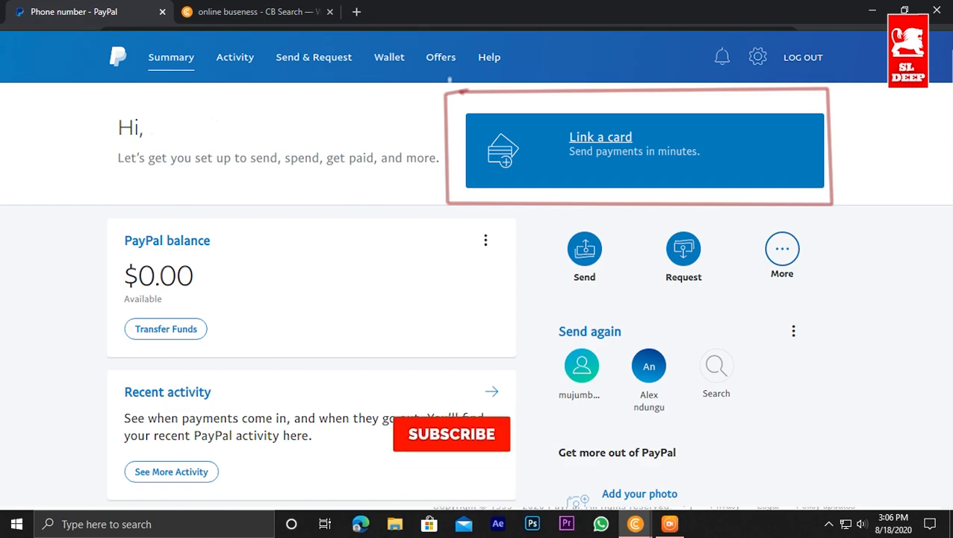
left_click(451, 433)
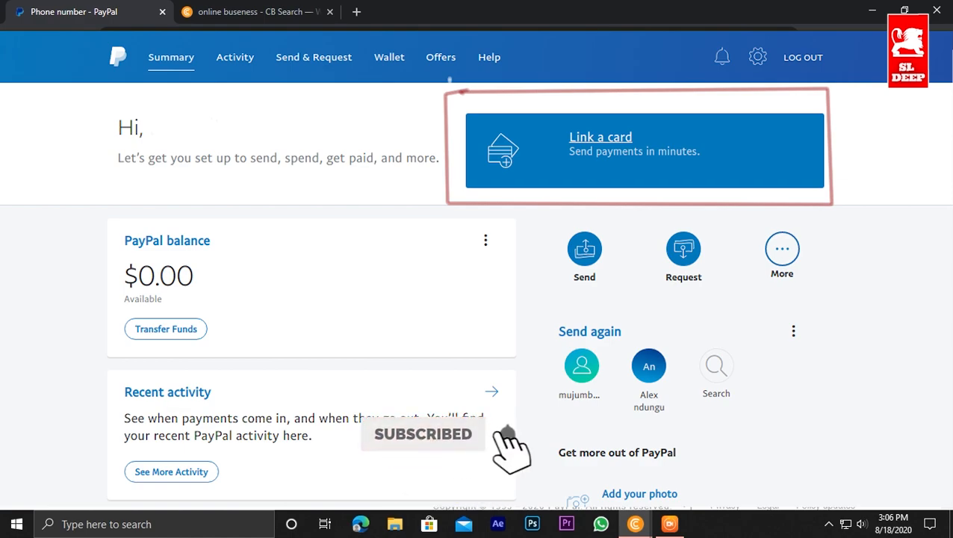